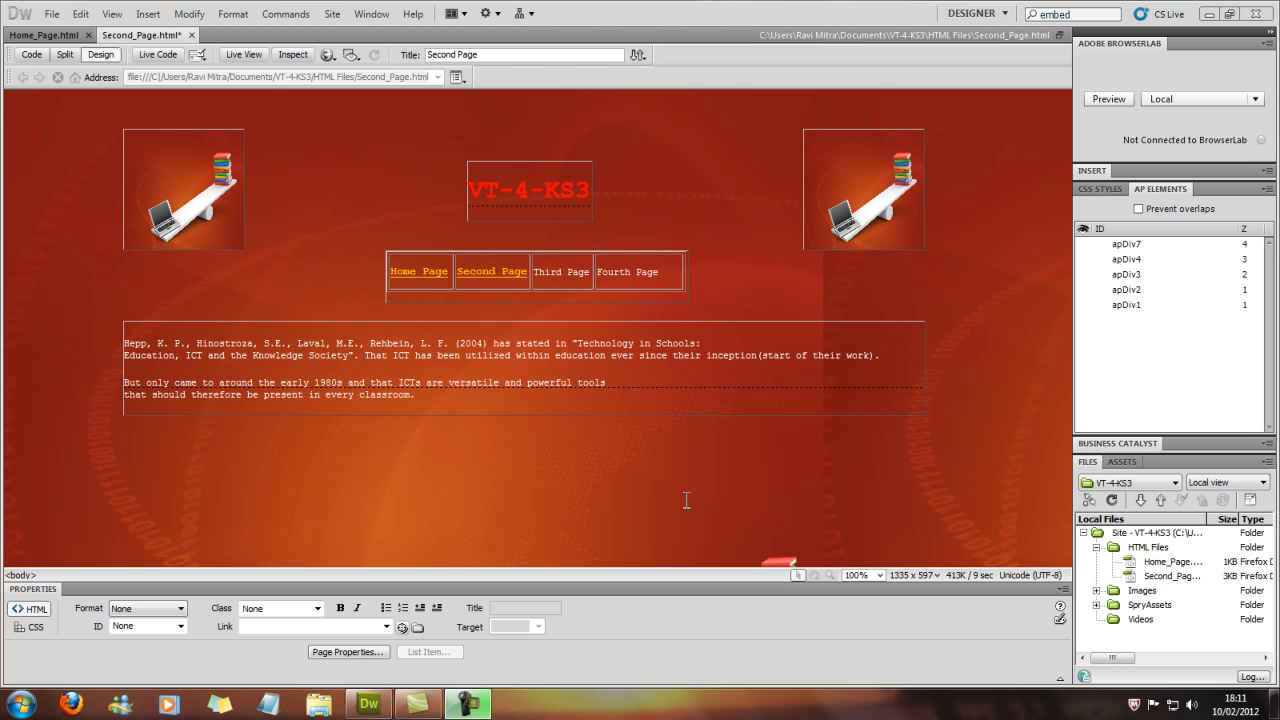
{"action": "mouse_move", "coordinate": [648, 452]}
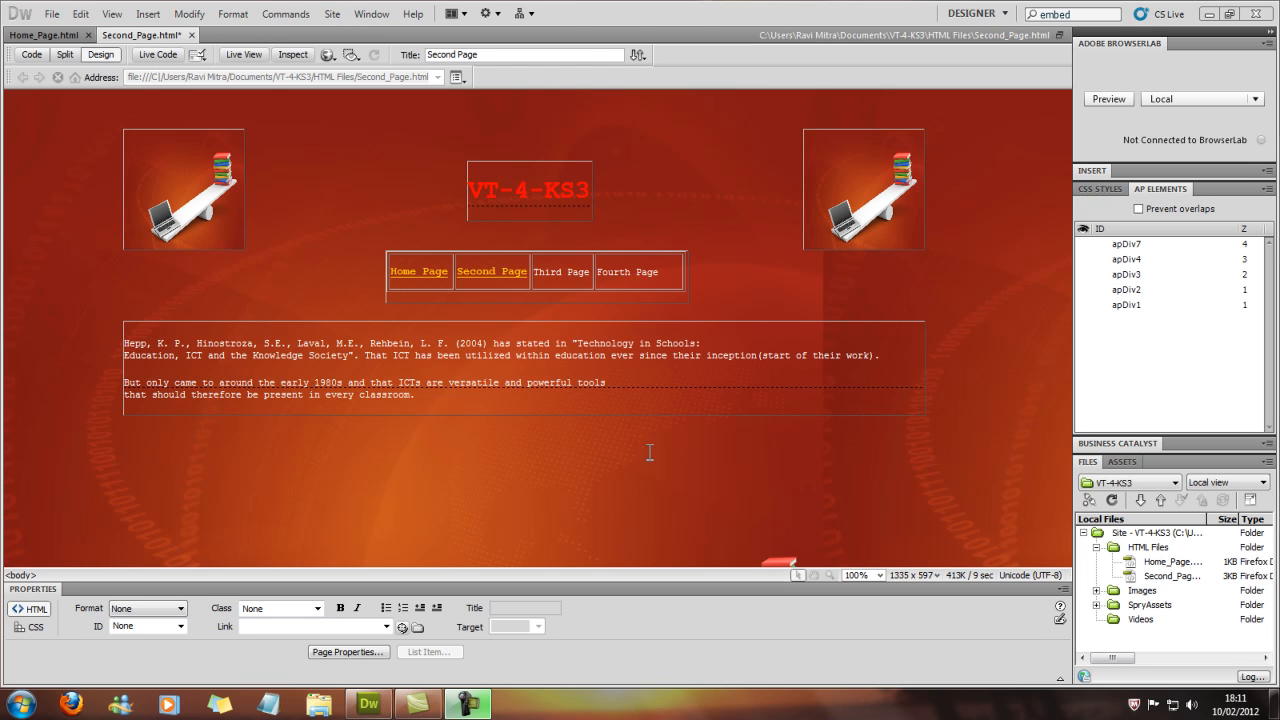
{"action": "mouse_move", "coordinate": [442, 278]}
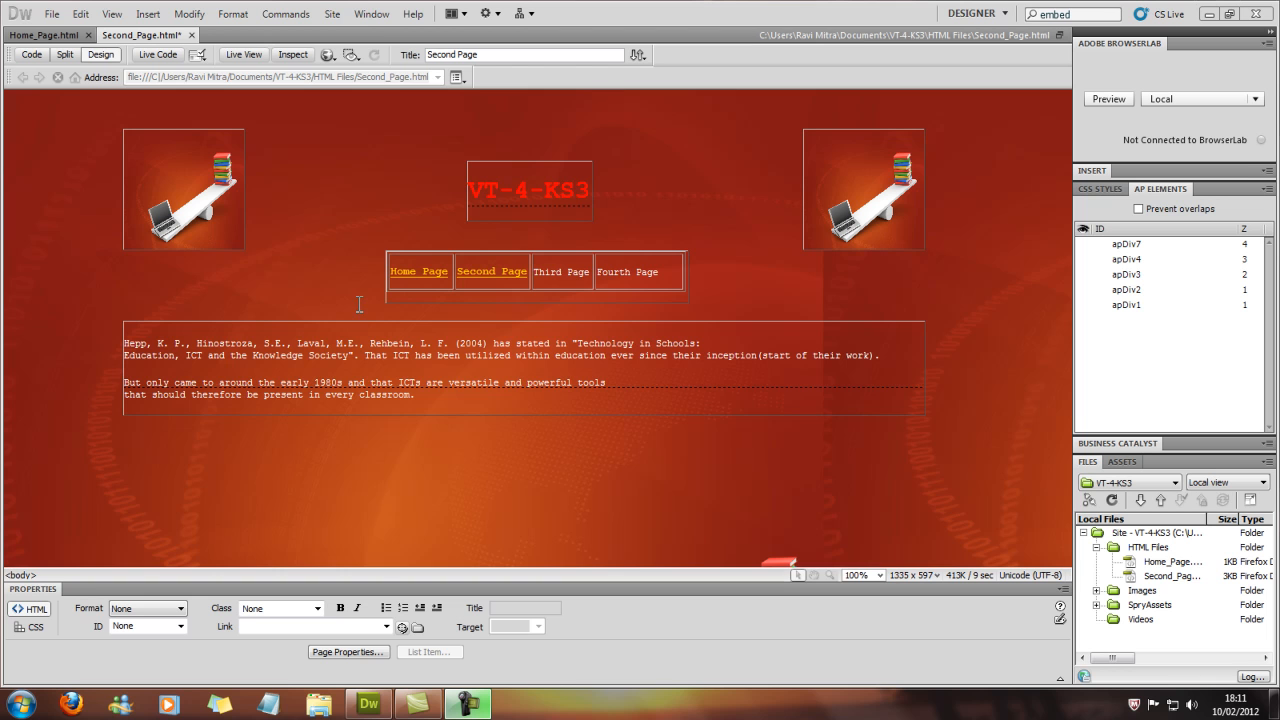
{"action": "mouse_move", "coordinate": [164, 50]}
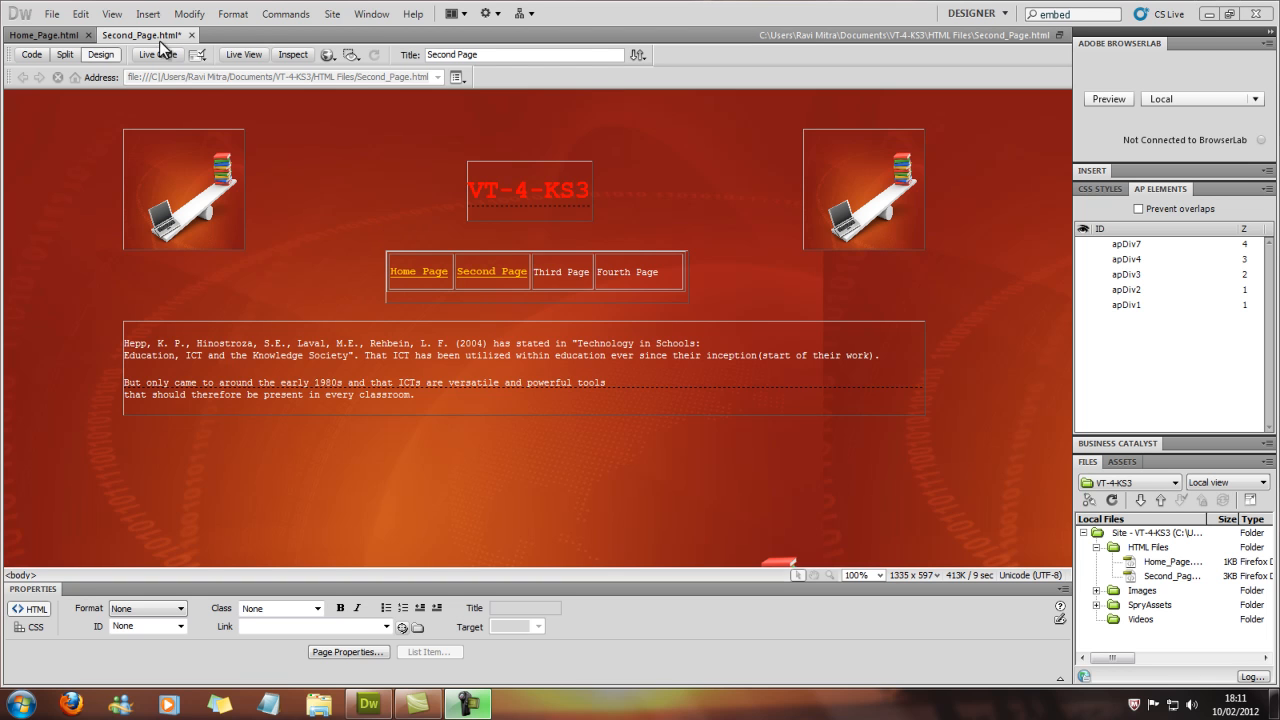
Bring up the Insert menu's Layout Objects list with AP Div available.
{"action": "left_click", "coordinate": [148, 12]}
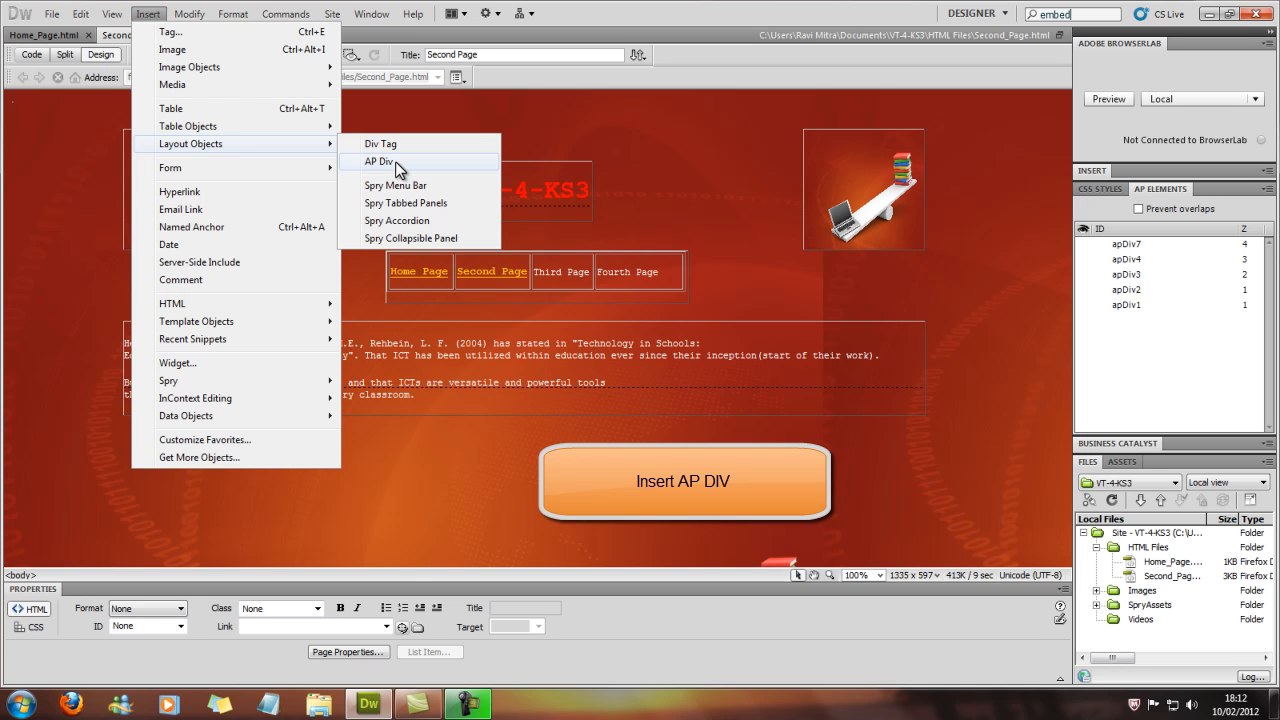
Add an empty AP Div box below the citation text on Second Page.
{"action": "left_click", "coordinate": [380, 160]}
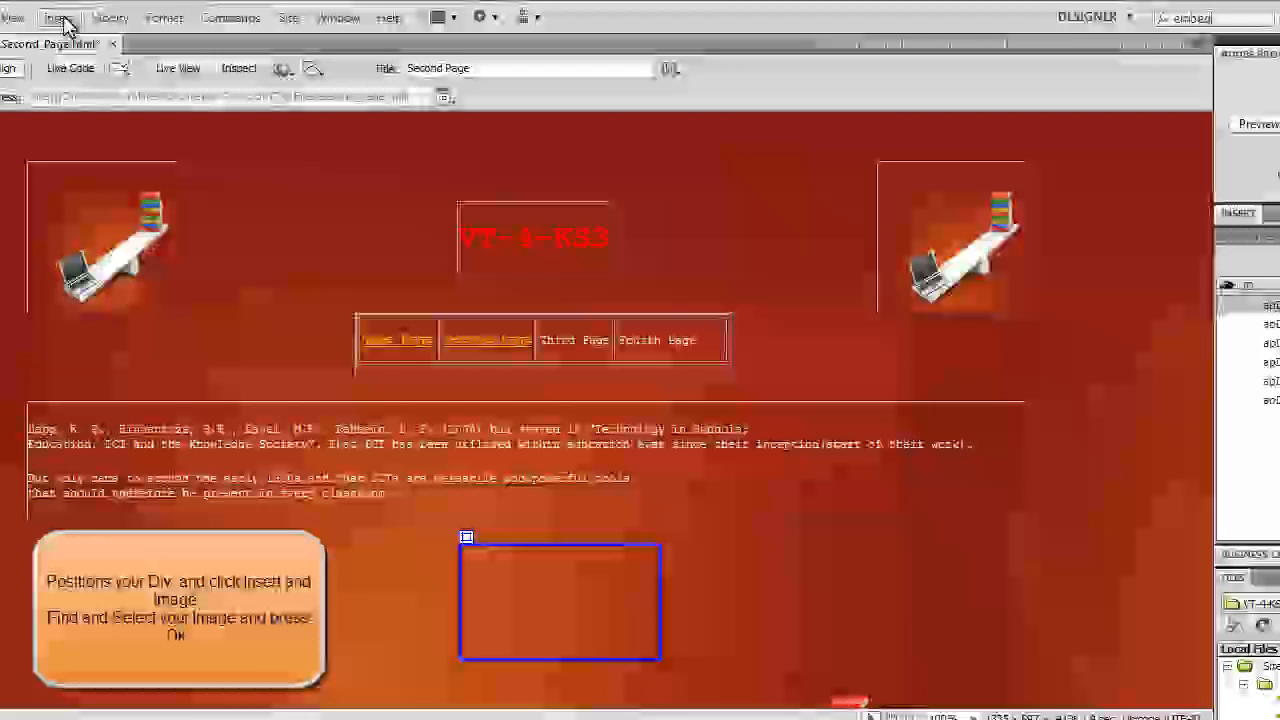
Insert Home_Page_Icon.jpg from the Images folder into the AP Div, skipping accessibility attributes.
{"action": "left_click", "coordinate": [56, 16]}
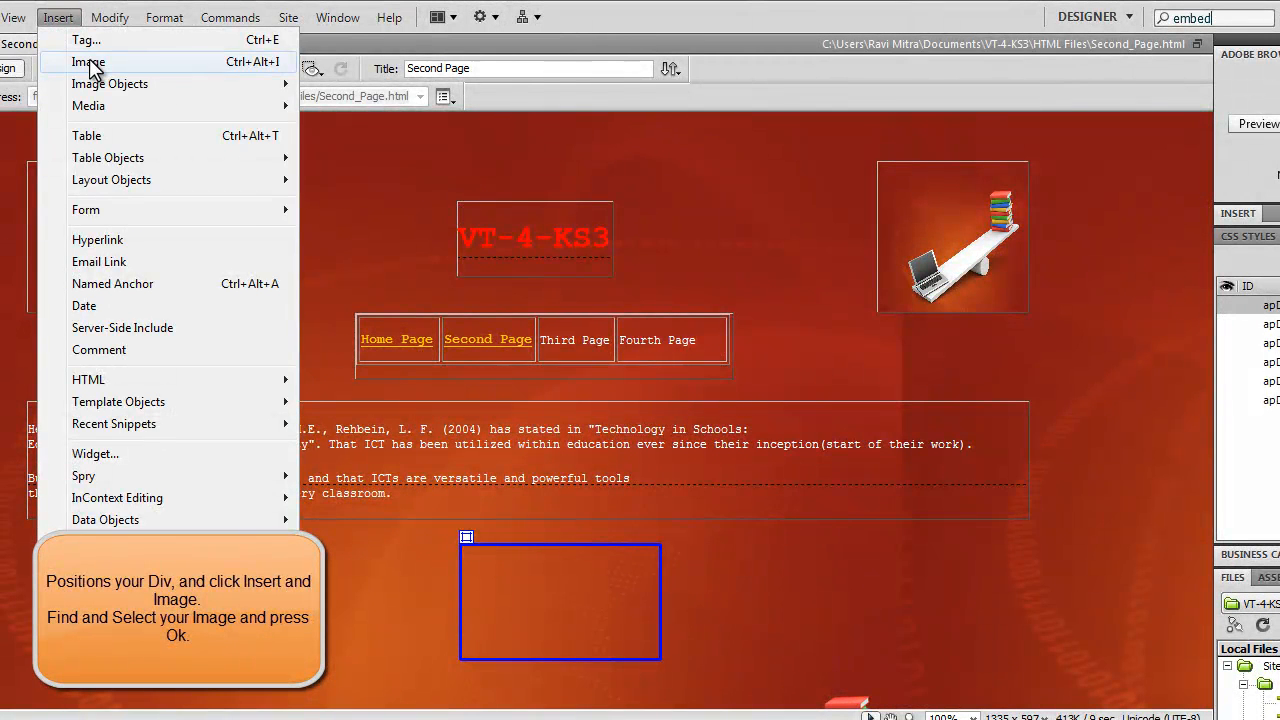
{"action": "left_click", "coordinate": [88, 62]}
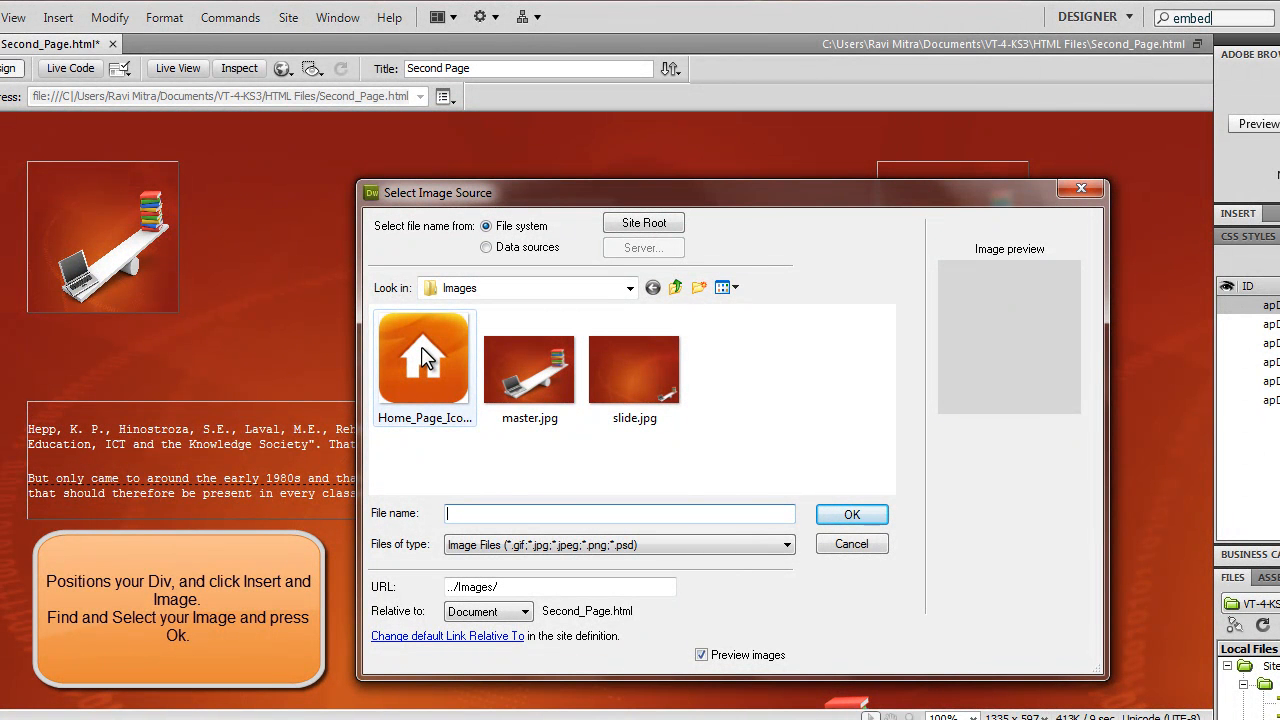
{"action": "left_click", "coordinate": [424, 360]}
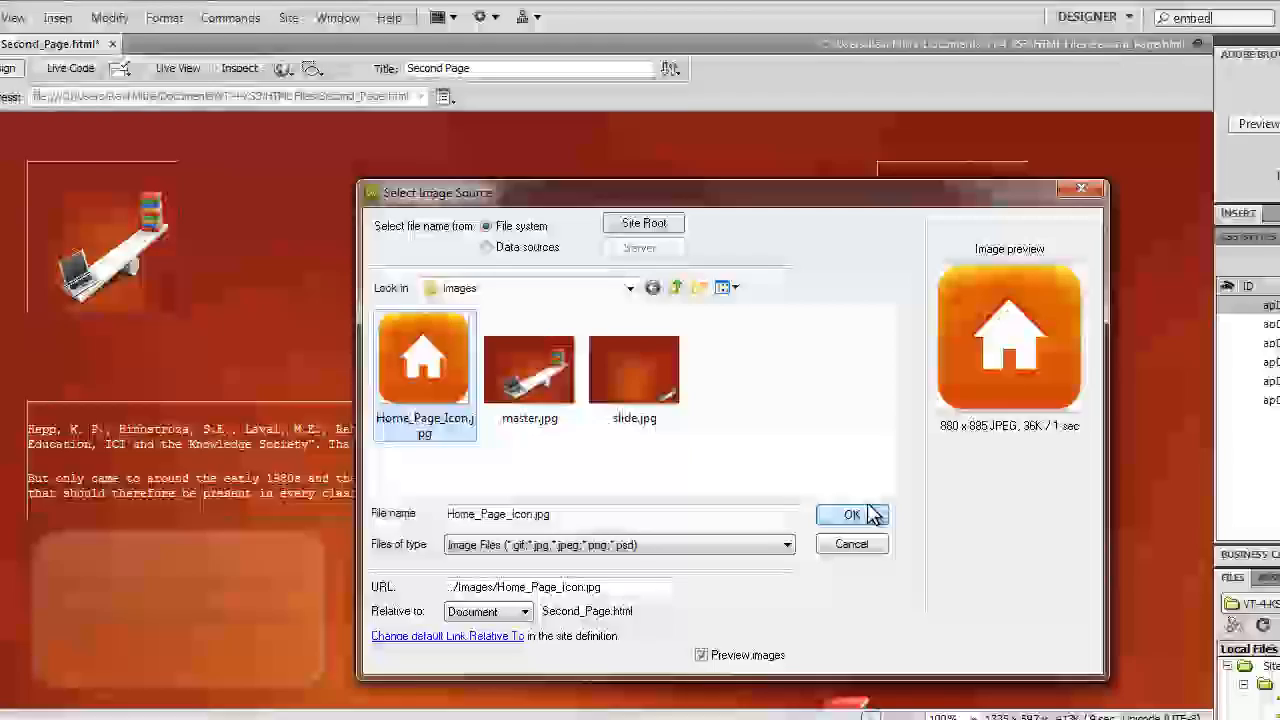
{"action": "left_click", "coordinate": [850, 514]}
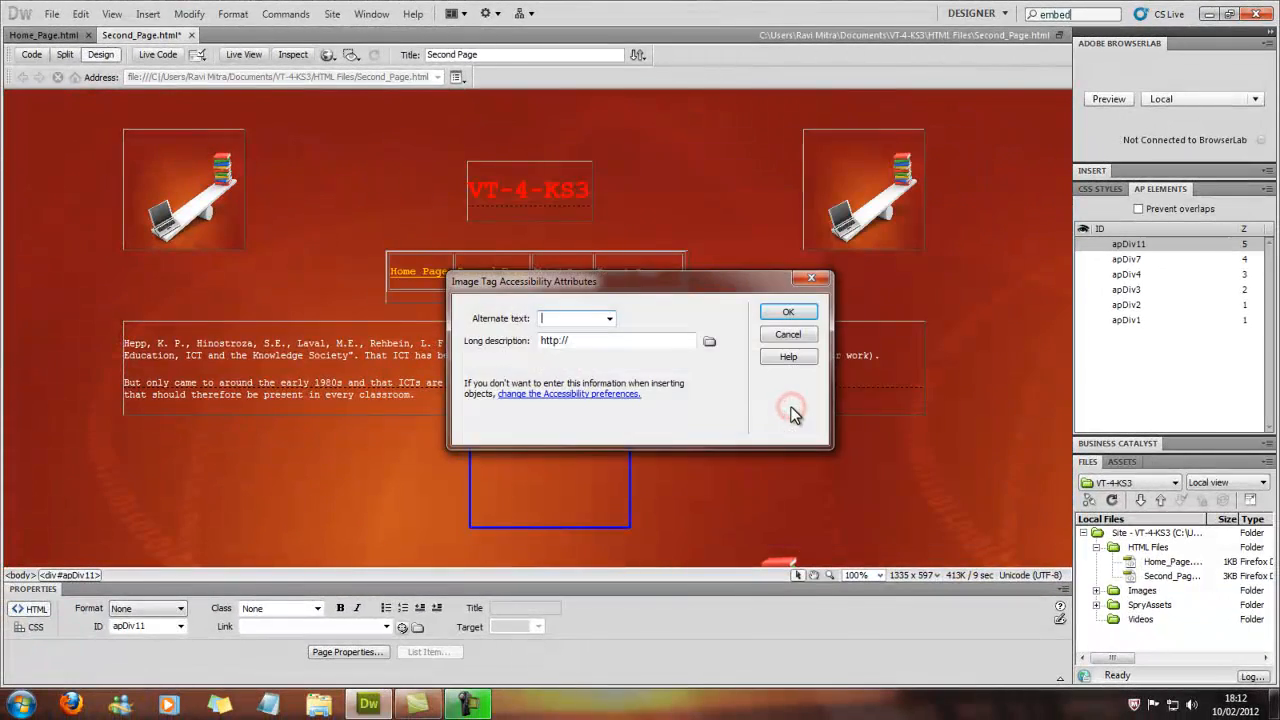
{"action": "left_click", "coordinate": [788, 312]}
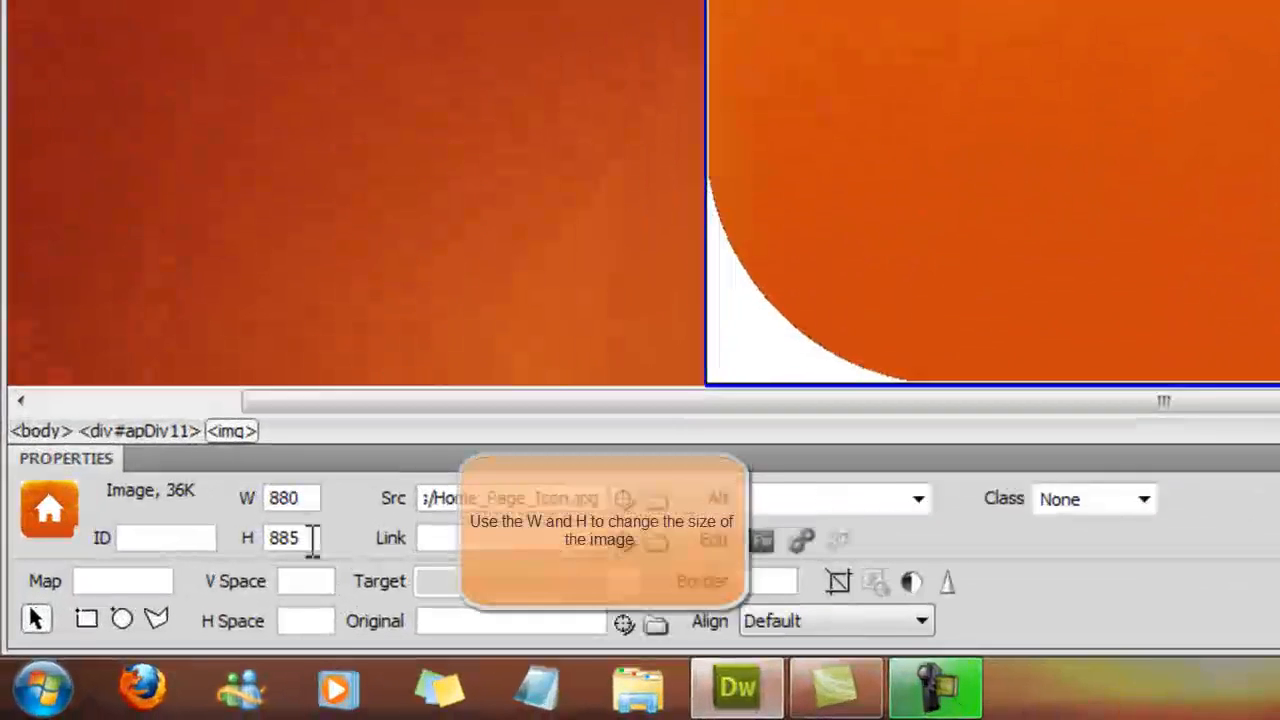
Reduce the home icon's W and H values so it becomes a small square.
{"action": "triple_click", "coordinate": [292, 480]}
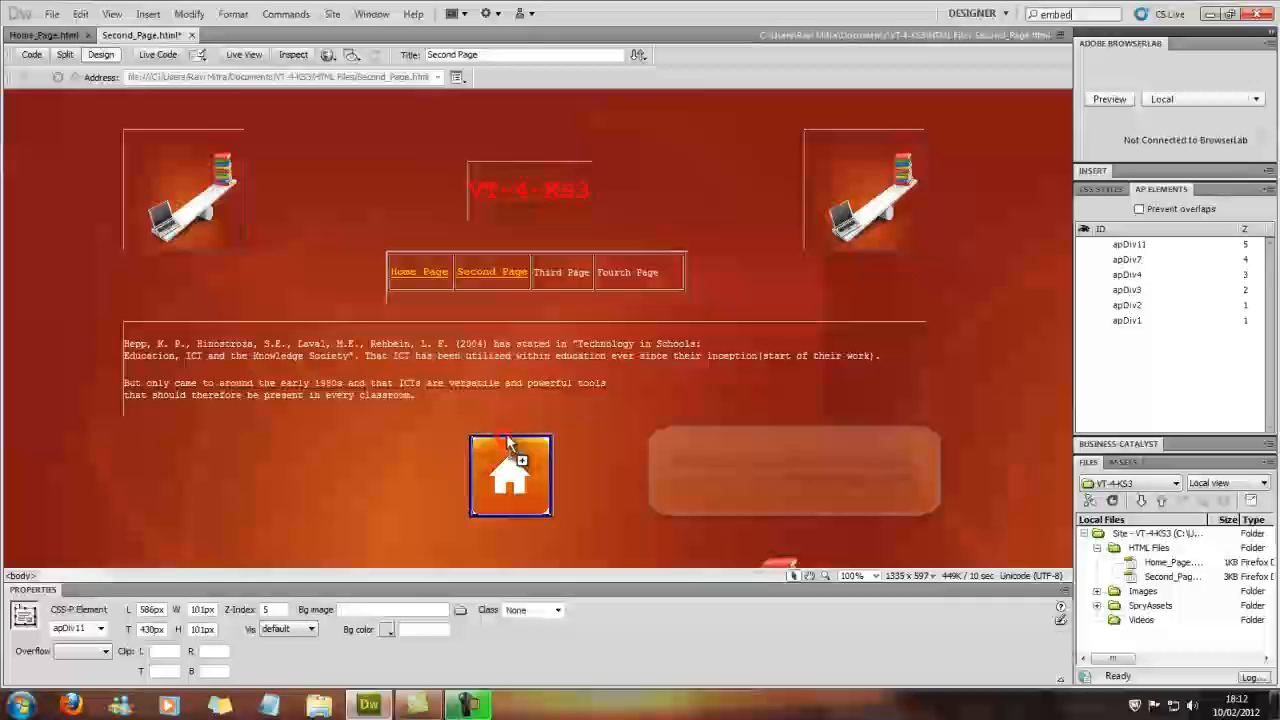
Fit the AP Div snugly around the small home icon below the text.
{"action": "left_click", "coordinate": [510, 476]}
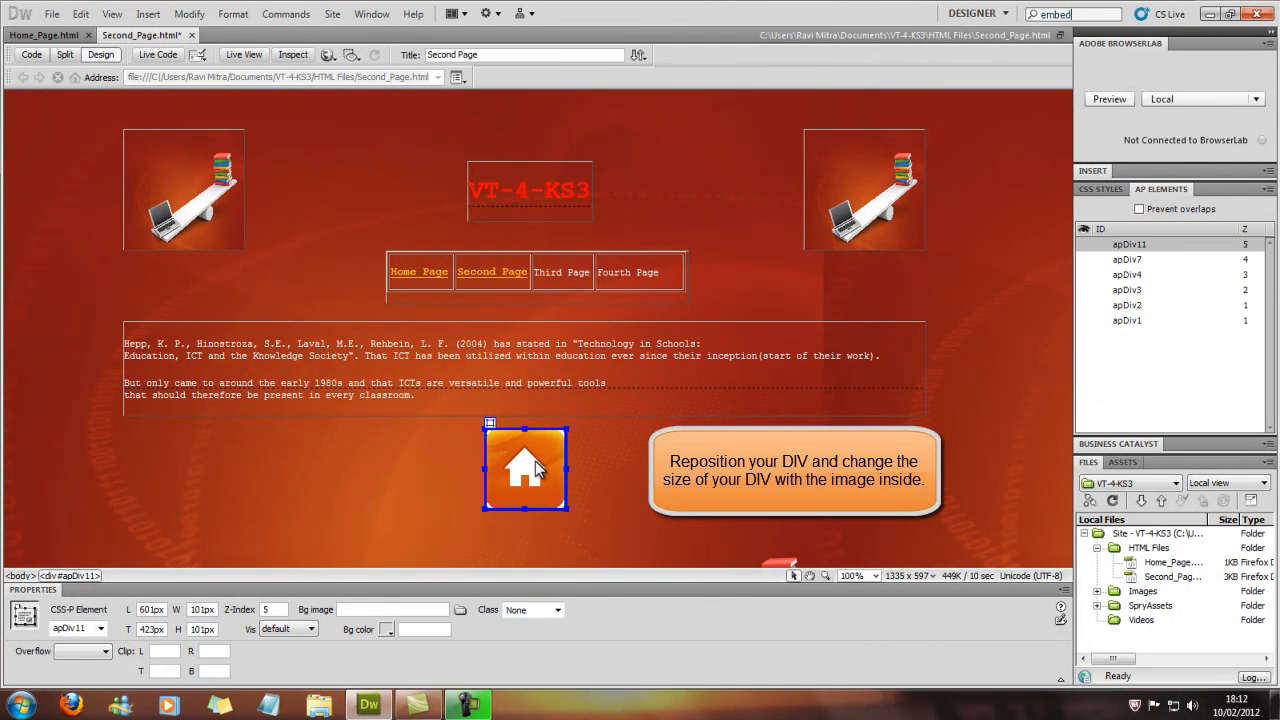
{"action": "left_click", "coordinate": [524, 468]}
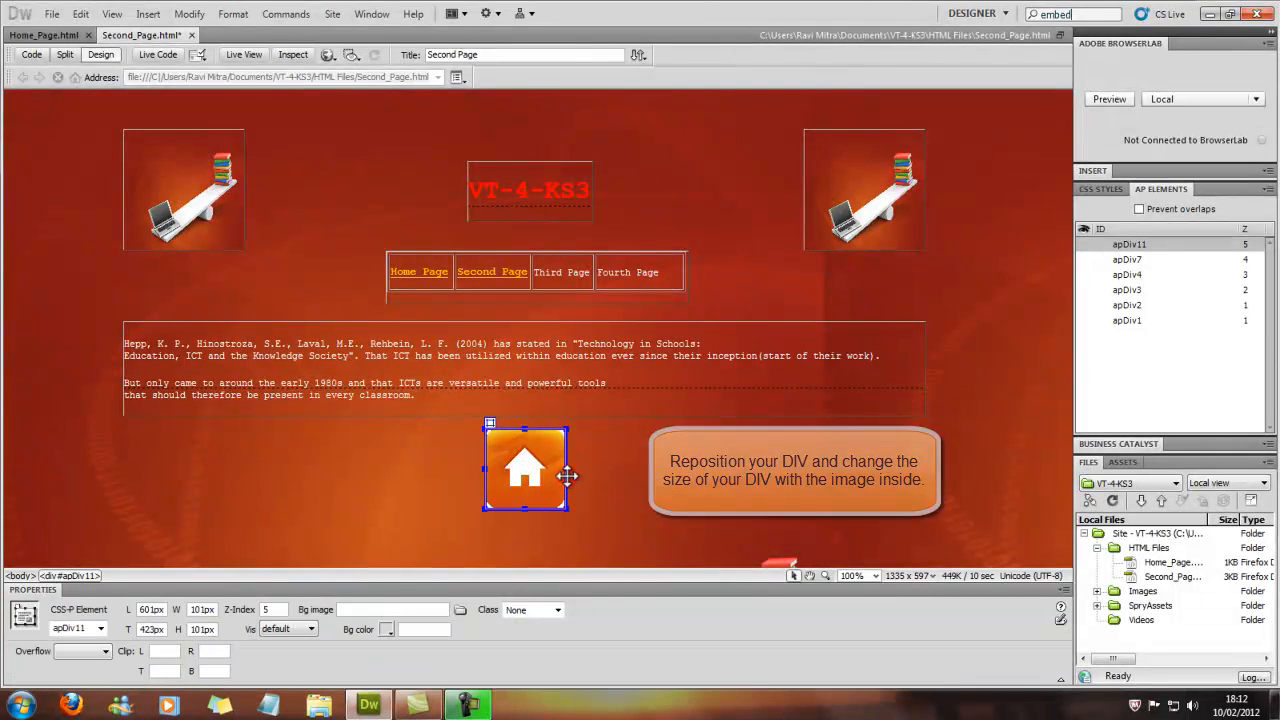
{"action": "mouse_move", "coordinate": [524, 470]}
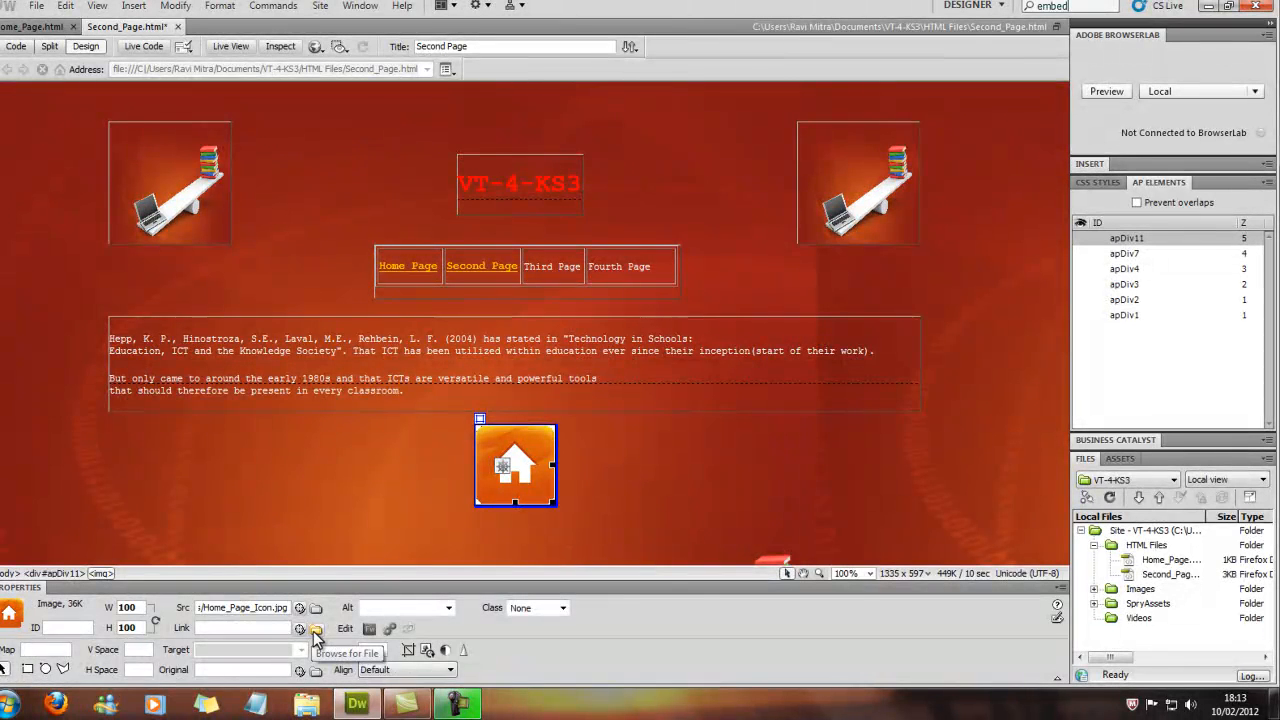
Set the home icon's Link to Home_Page.html via Browse for File.
{"action": "left_click", "coordinate": [316, 628]}
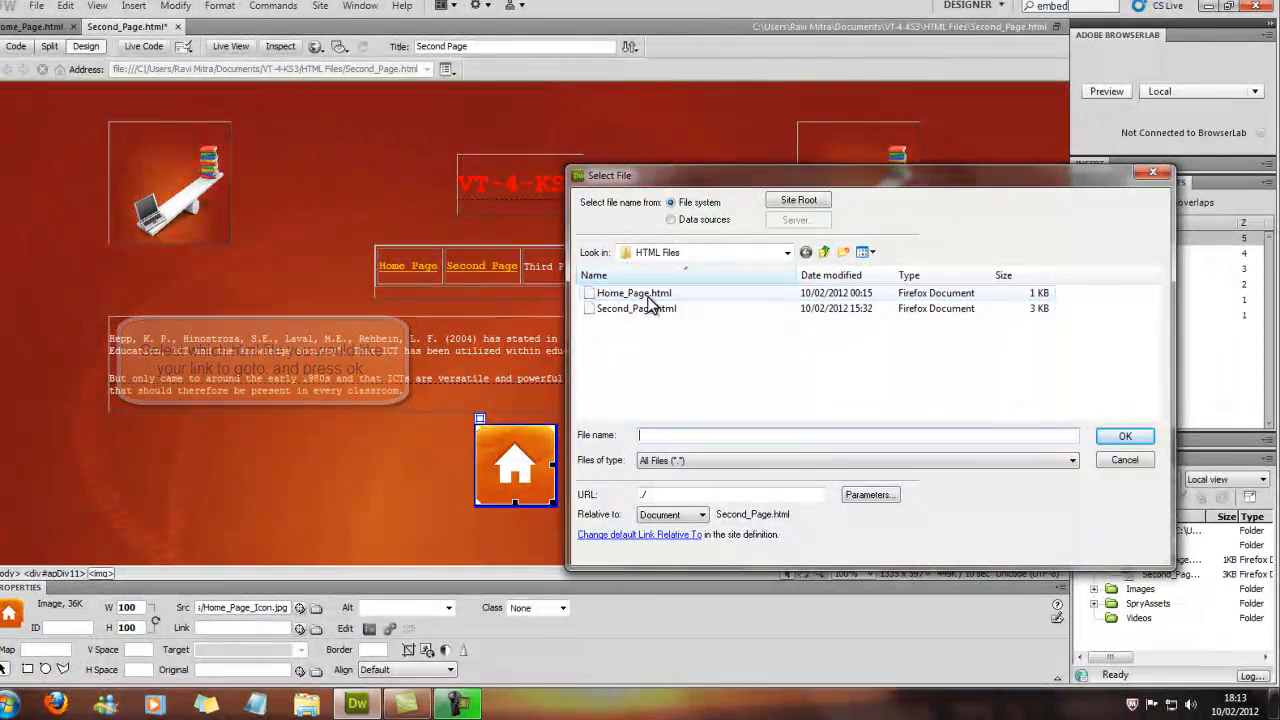
{"action": "left_click", "coordinate": [634, 292]}
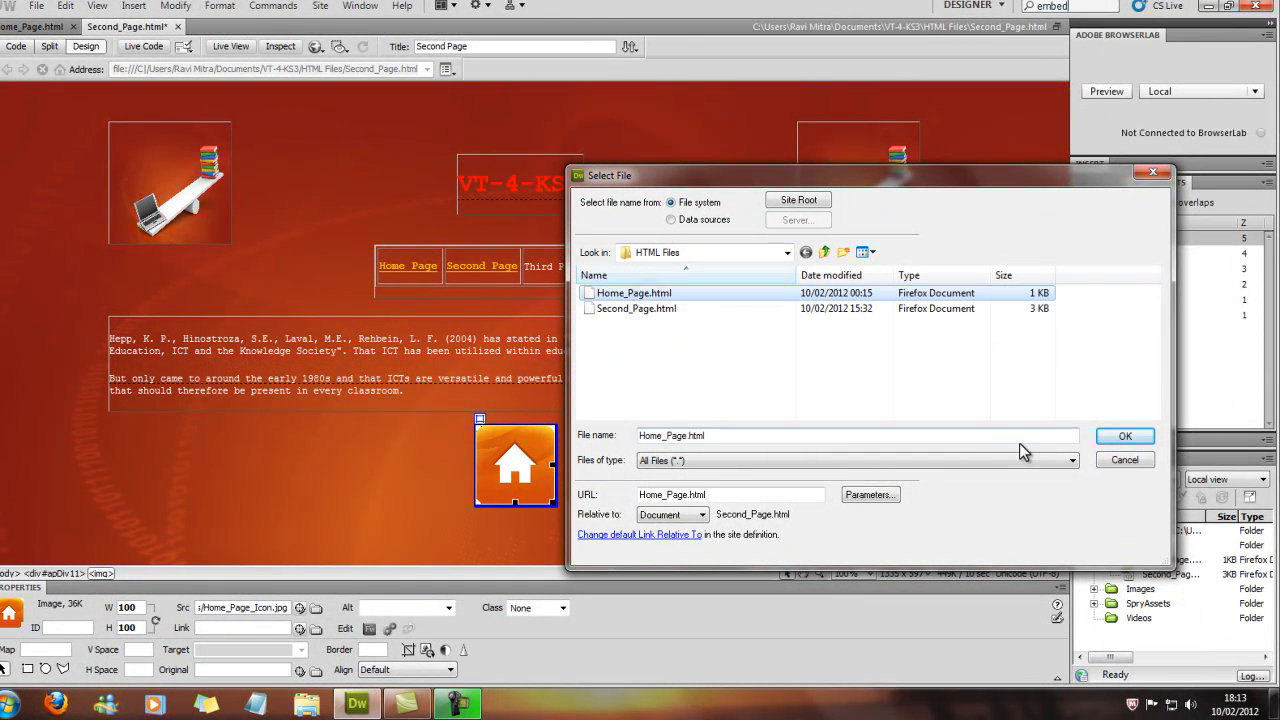
{"action": "left_click", "coordinate": [1124, 436]}
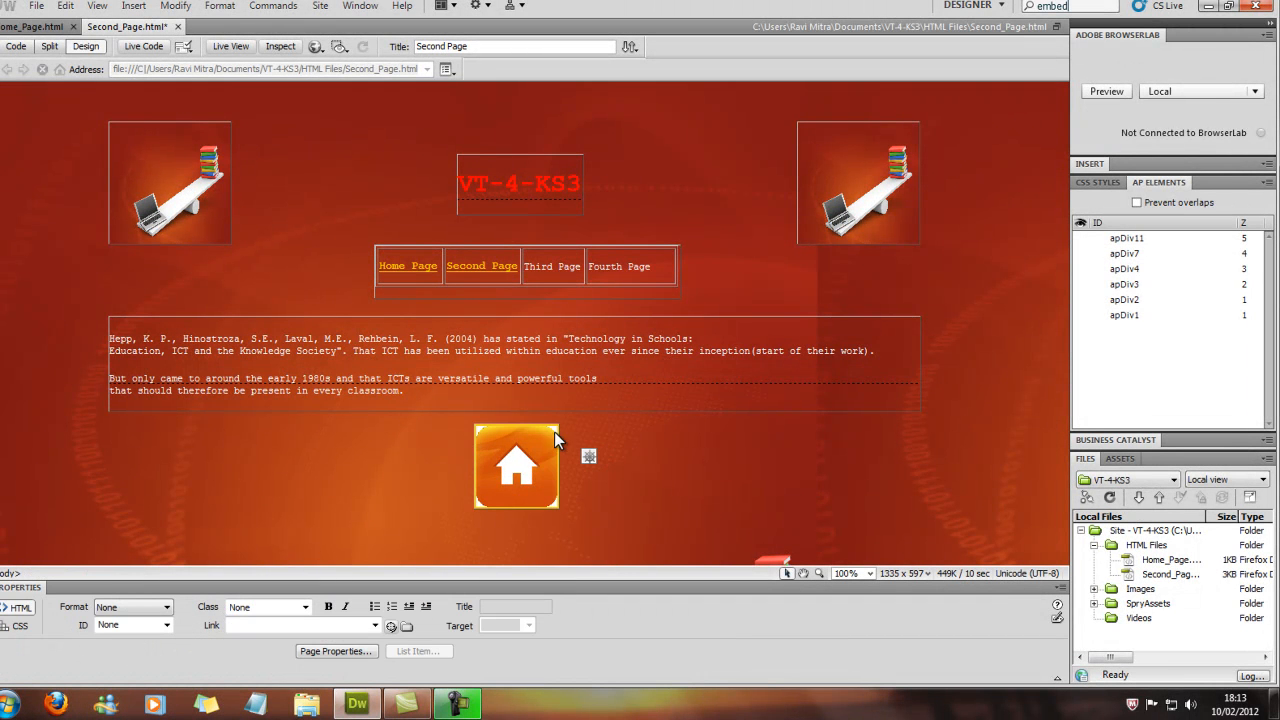
{"action": "mouse_move", "coordinate": [596, 464]}
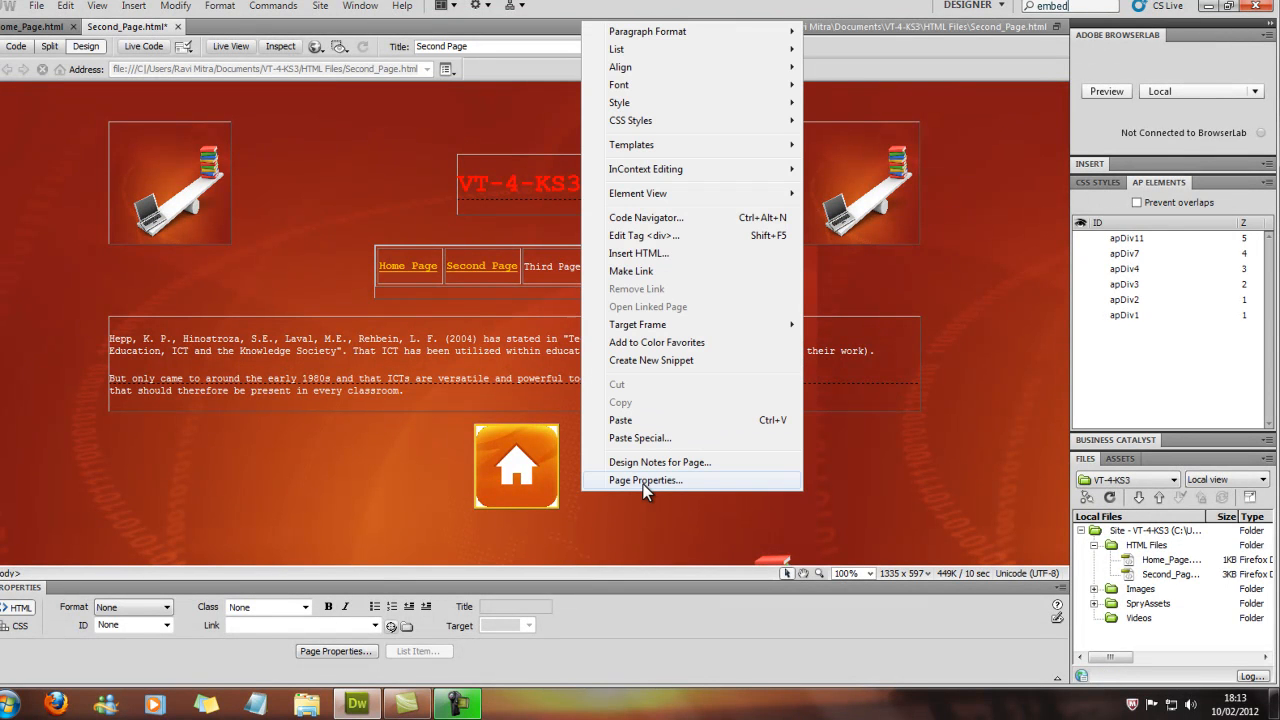
{"action": "mouse_move", "coordinate": [620, 490]}
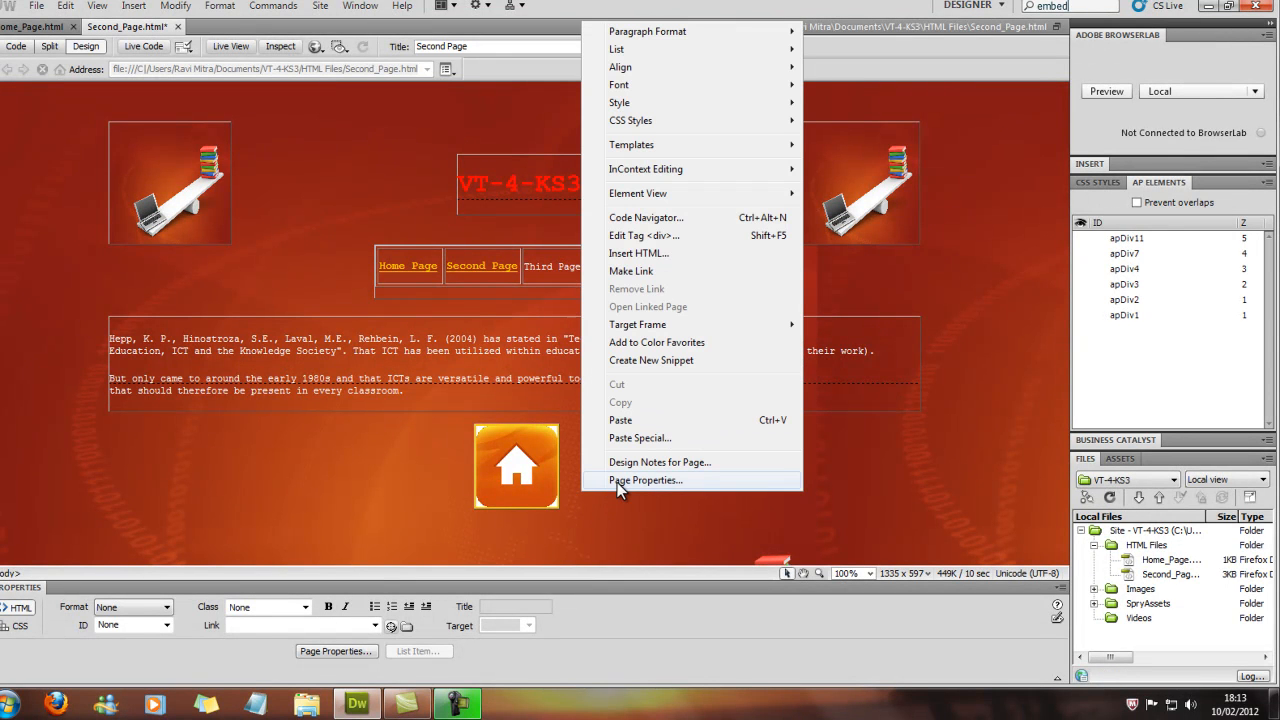
In Page Properties Links, set the link colour to #FC0 and apply it.
{"action": "left_click", "coordinate": [644, 480]}
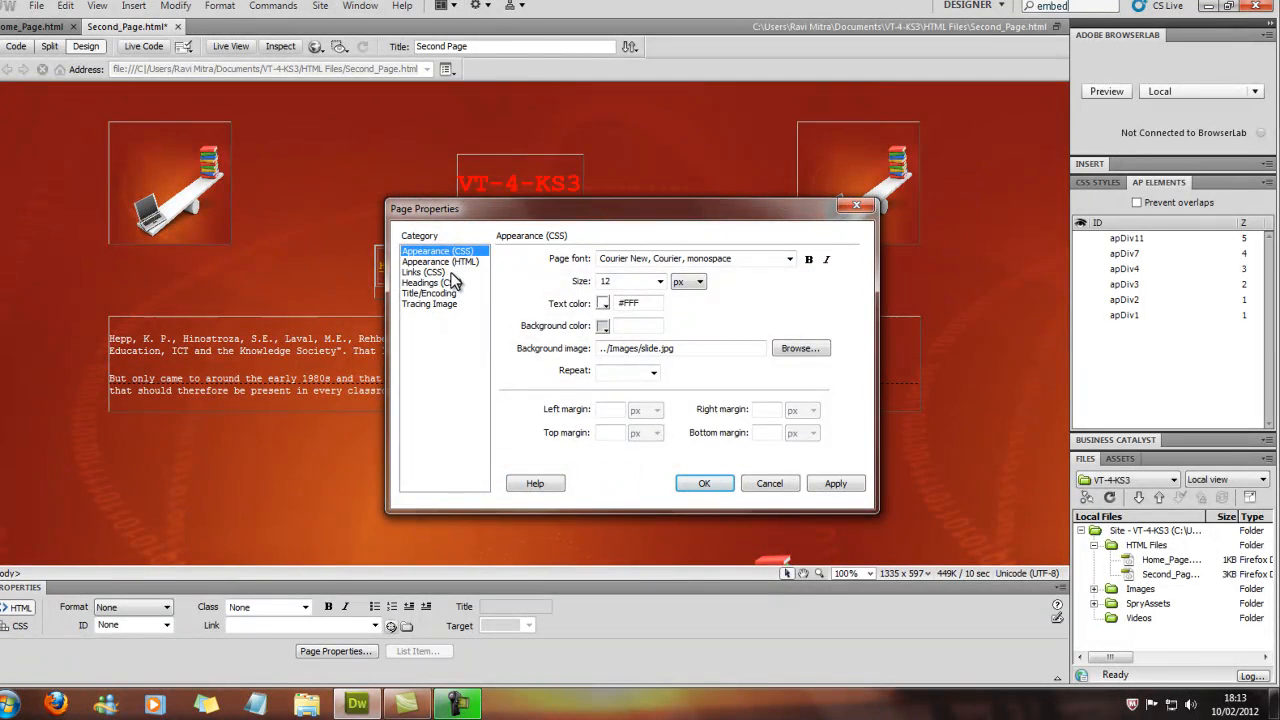
{"action": "left_click", "coordinate": [424, 272]}
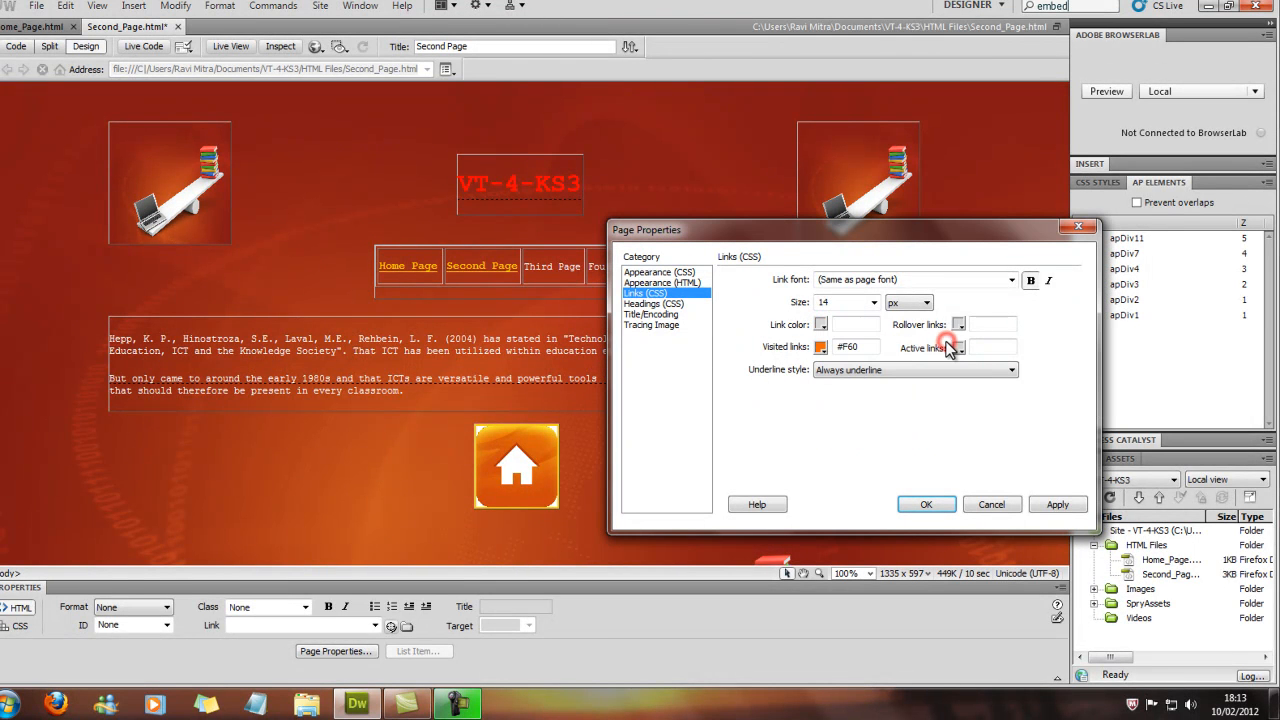
{"action": "left_click", "coordinate": [1056, 504]}
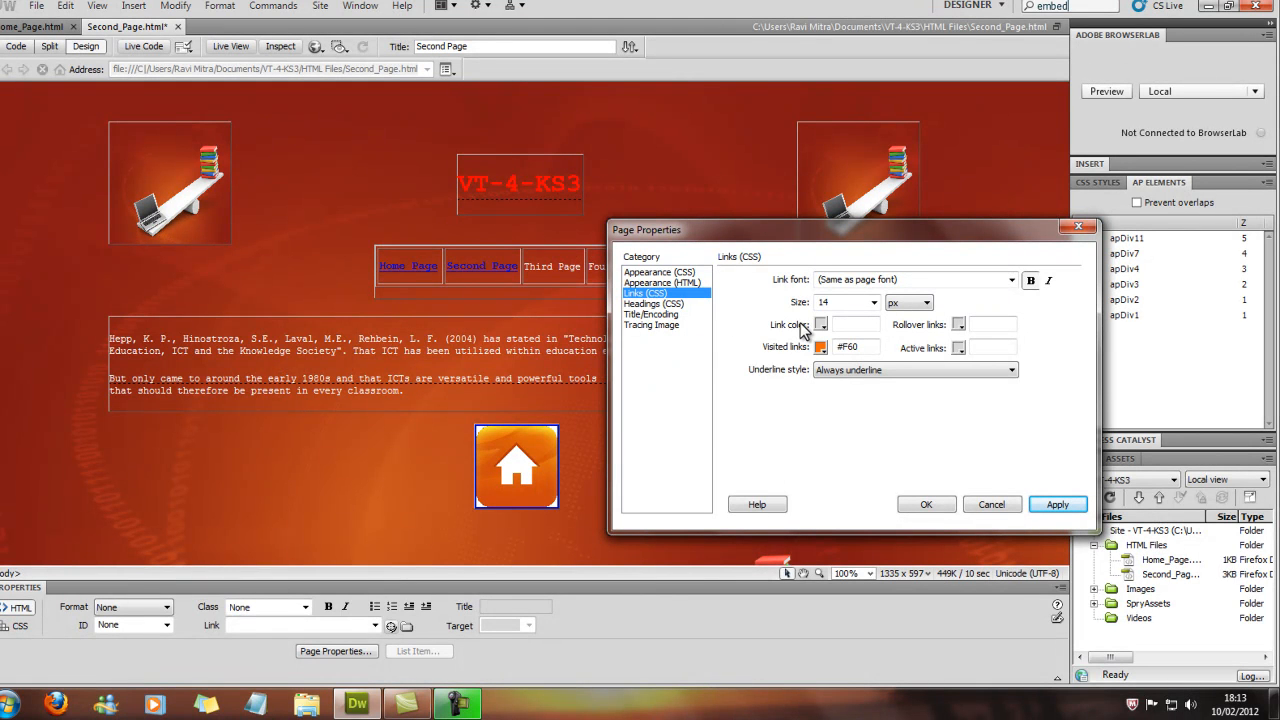
{"action": "mouse_move", "coordinate": [830, 336]}
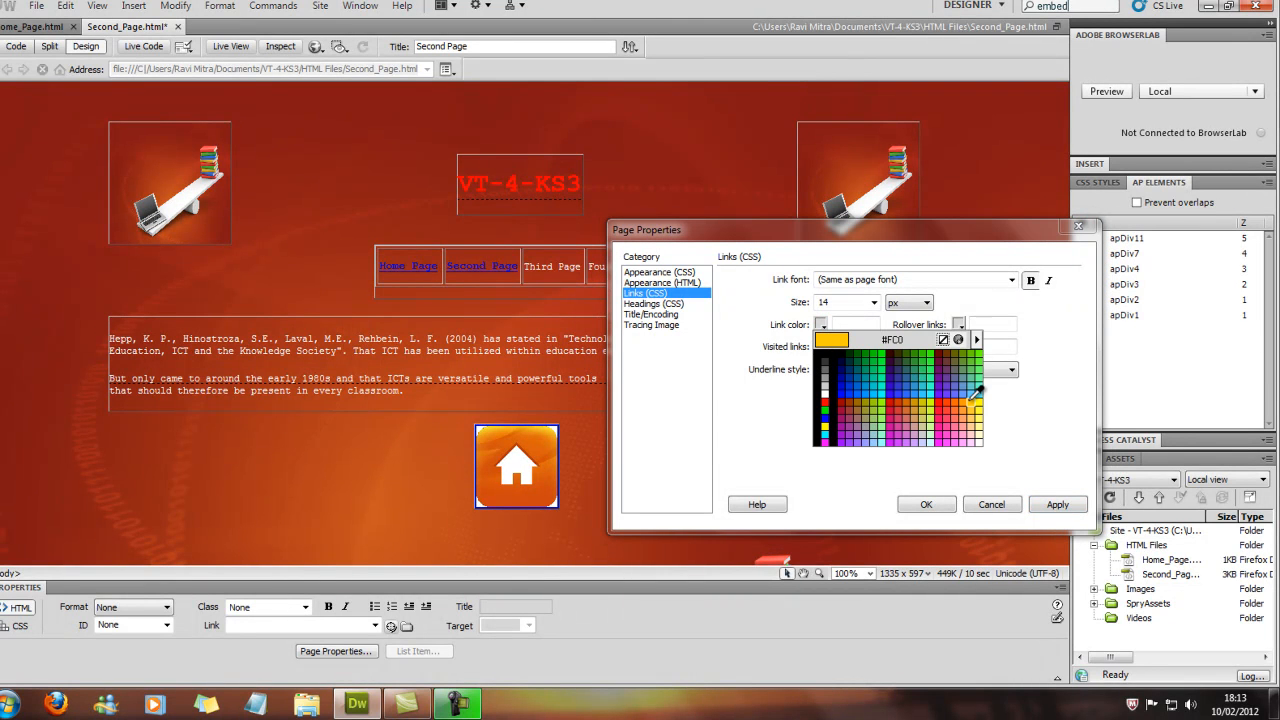
{"action": "left_click", "coordinate": [976, 404]}
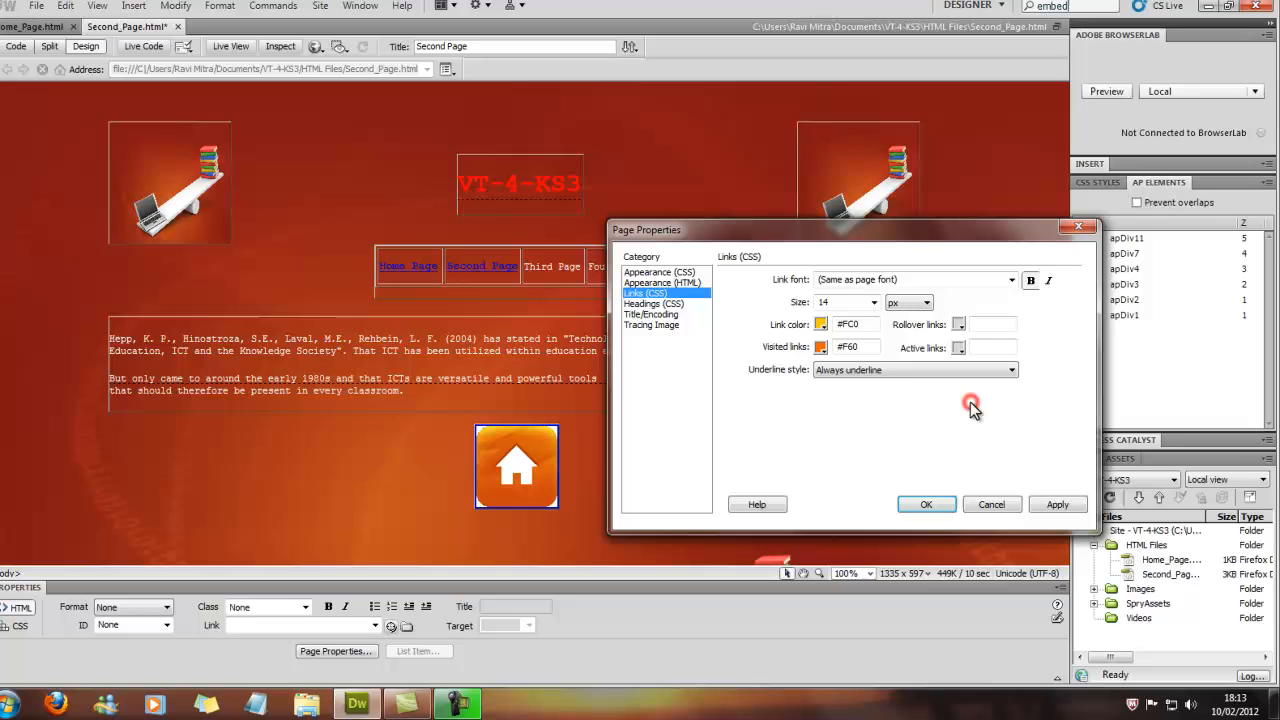
{"action": "mouse_move", "coordinate": [830, 420]}
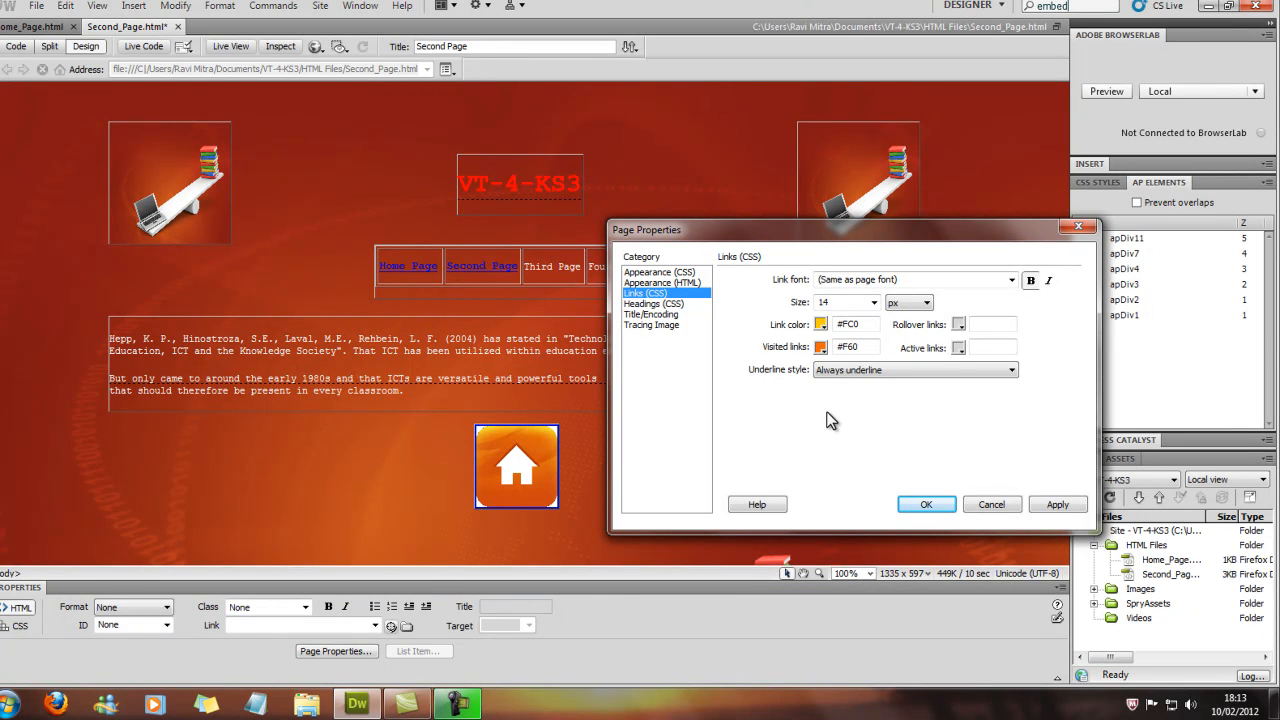
{"action": "left_click", "coordinate": [1056, 504]}
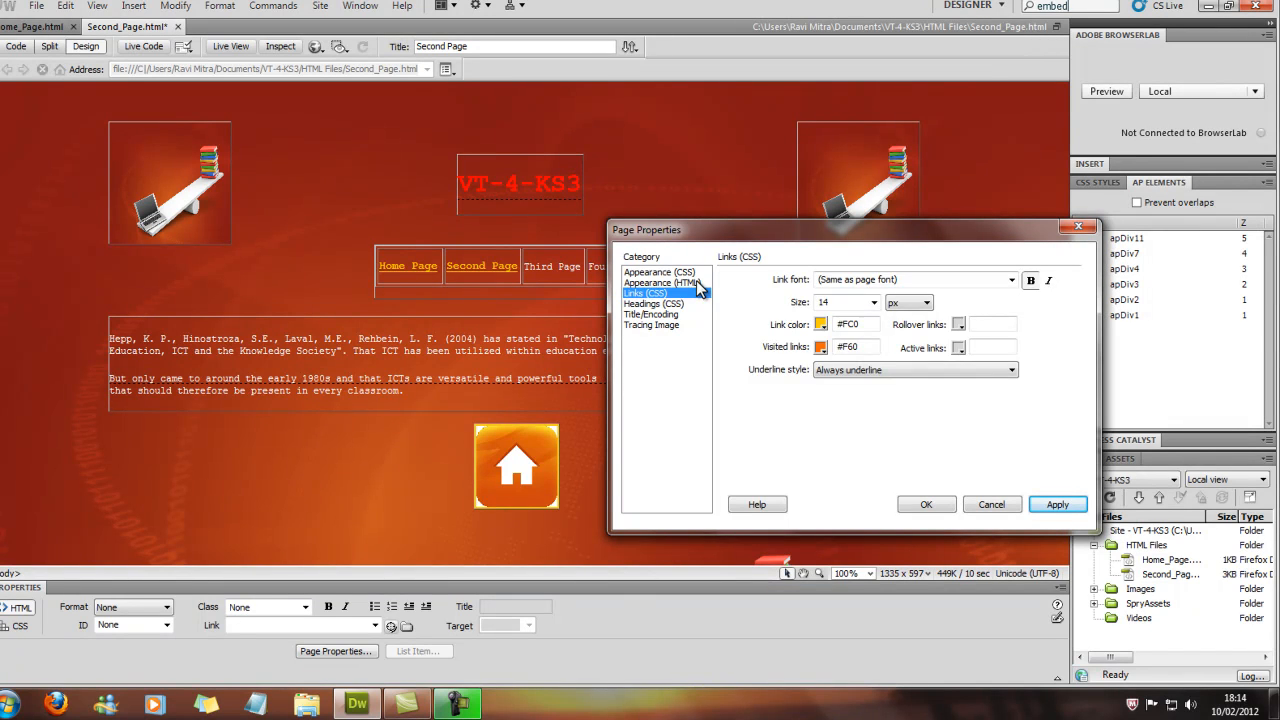
Review the Appearance (HTML) settings and close Page Properties with OK.
{"action": "left_click", "coordinate": [660, 284]}
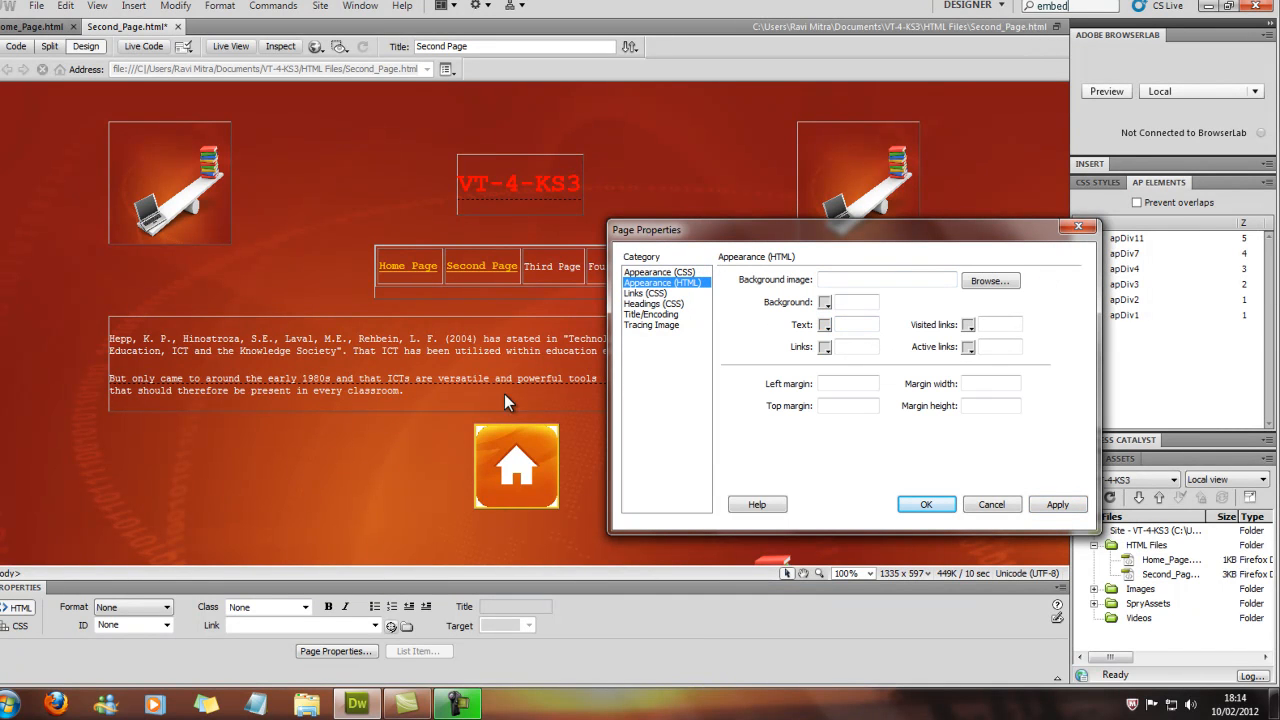
{"action": "mouse_move", "coordinate": [464, 256]}
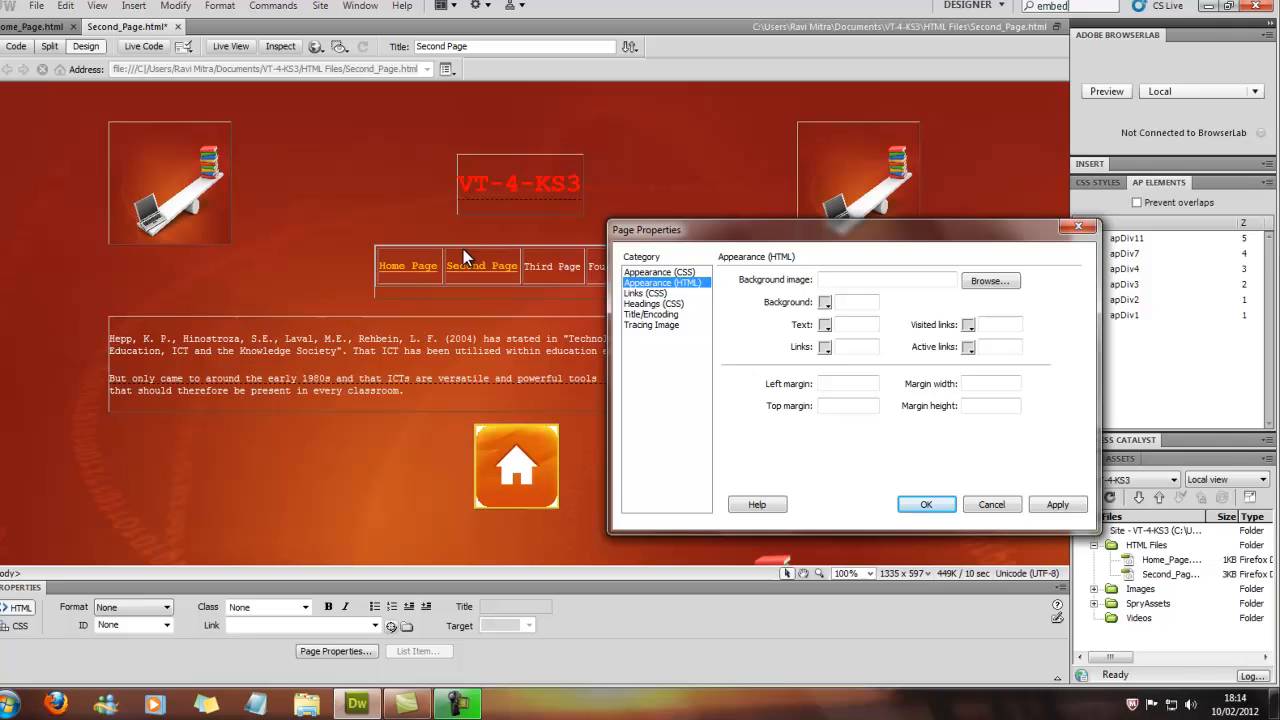
{"action": "mouse_move", "coordinate": [488, 432]}
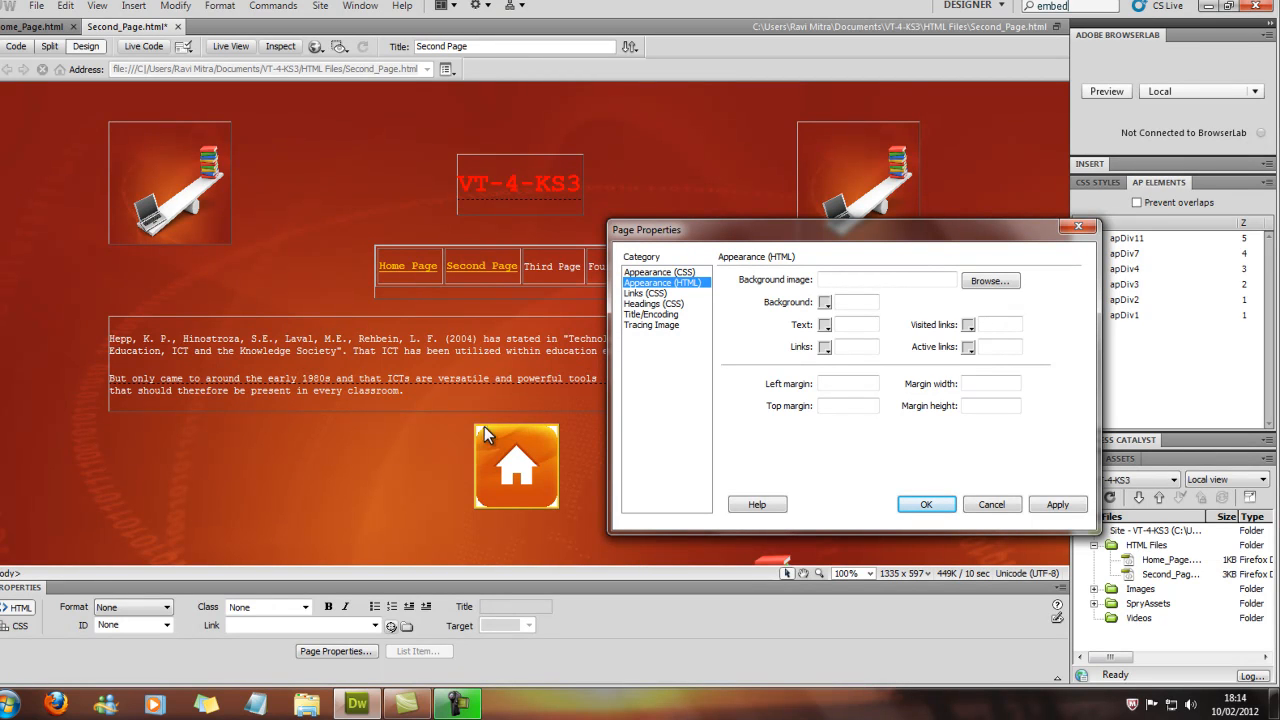
{"action": "mouse_move", "coordinate": [924, 504]}
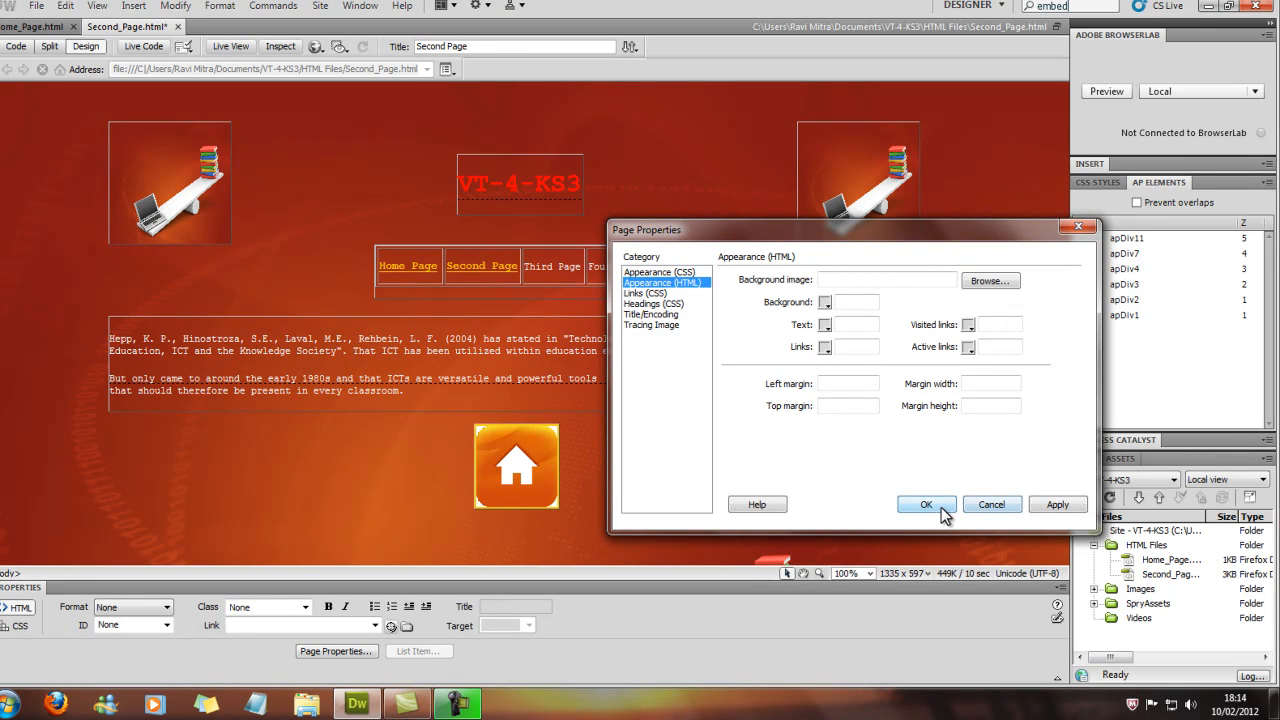
{"action": "left_click", "coordinate": [924, 504]}
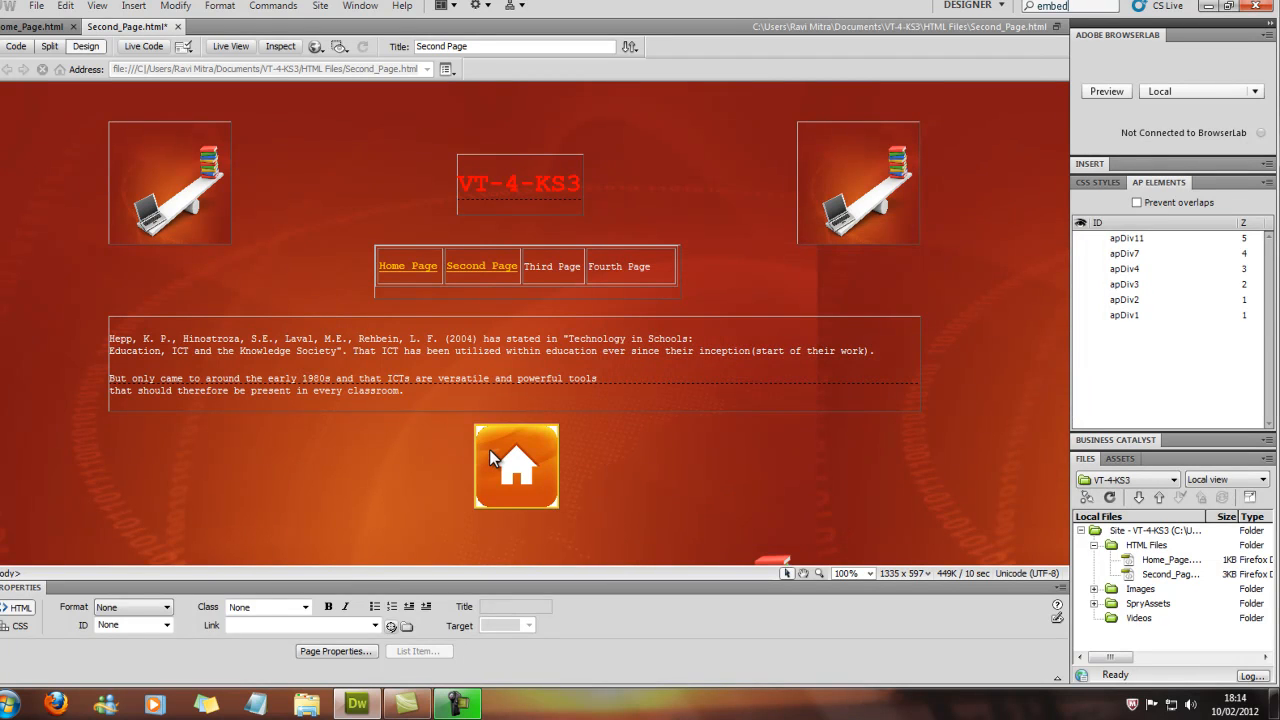
Confirm the home icon's Link reads Home_Page.html, then list the preview browsers.
{"action": "left_click", "coordinate": [516, 466]}
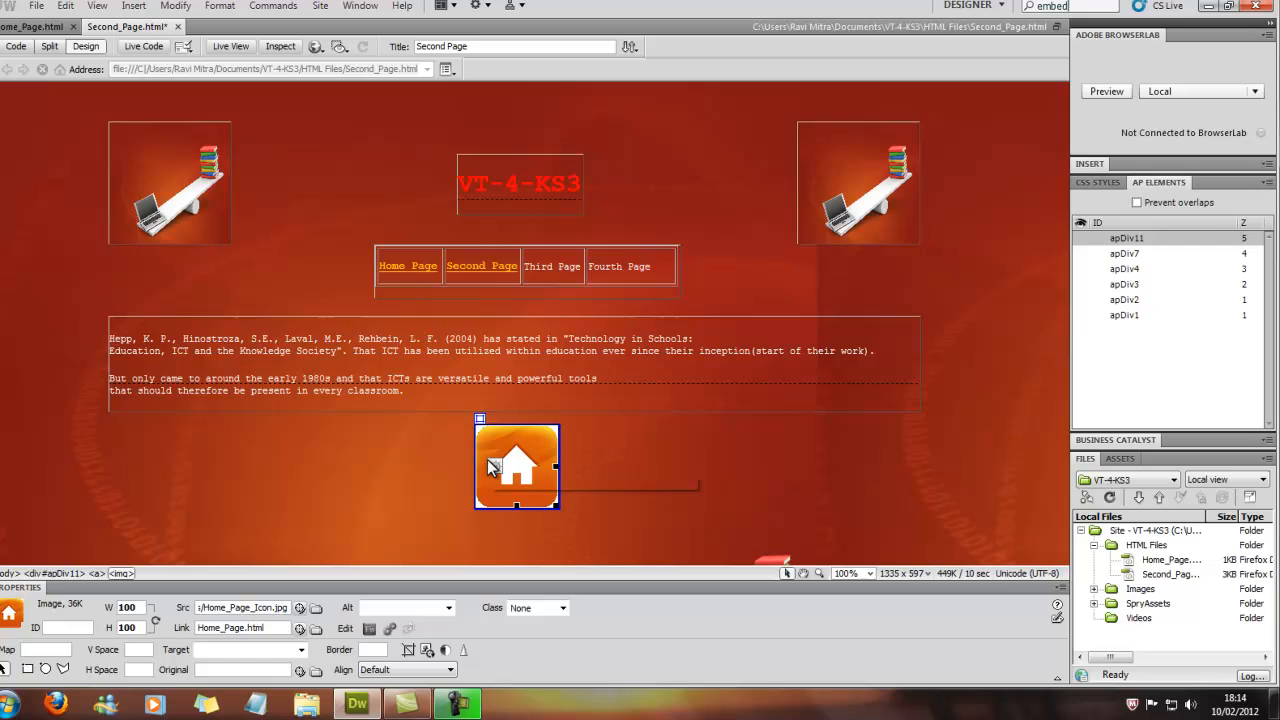
{"action": "mouse_move", "coordinate": [490, 468]}
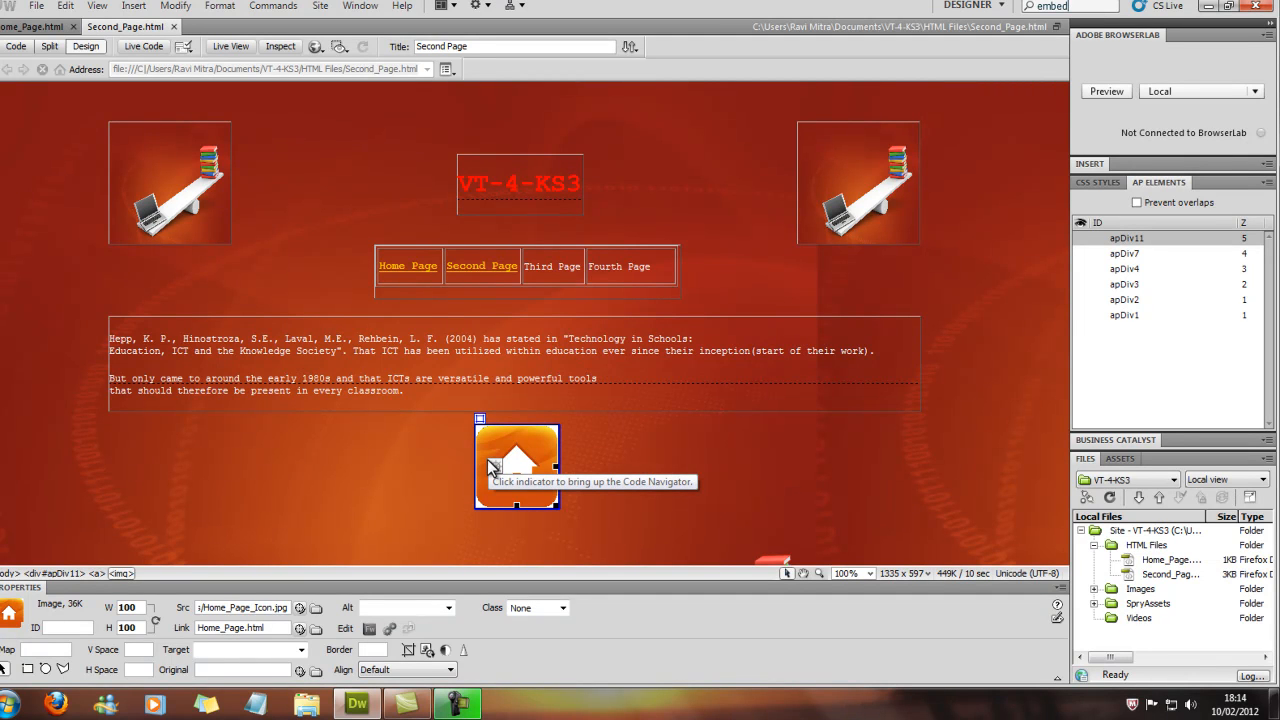
{"action": "left_click", "coordinate": [36, 6]}
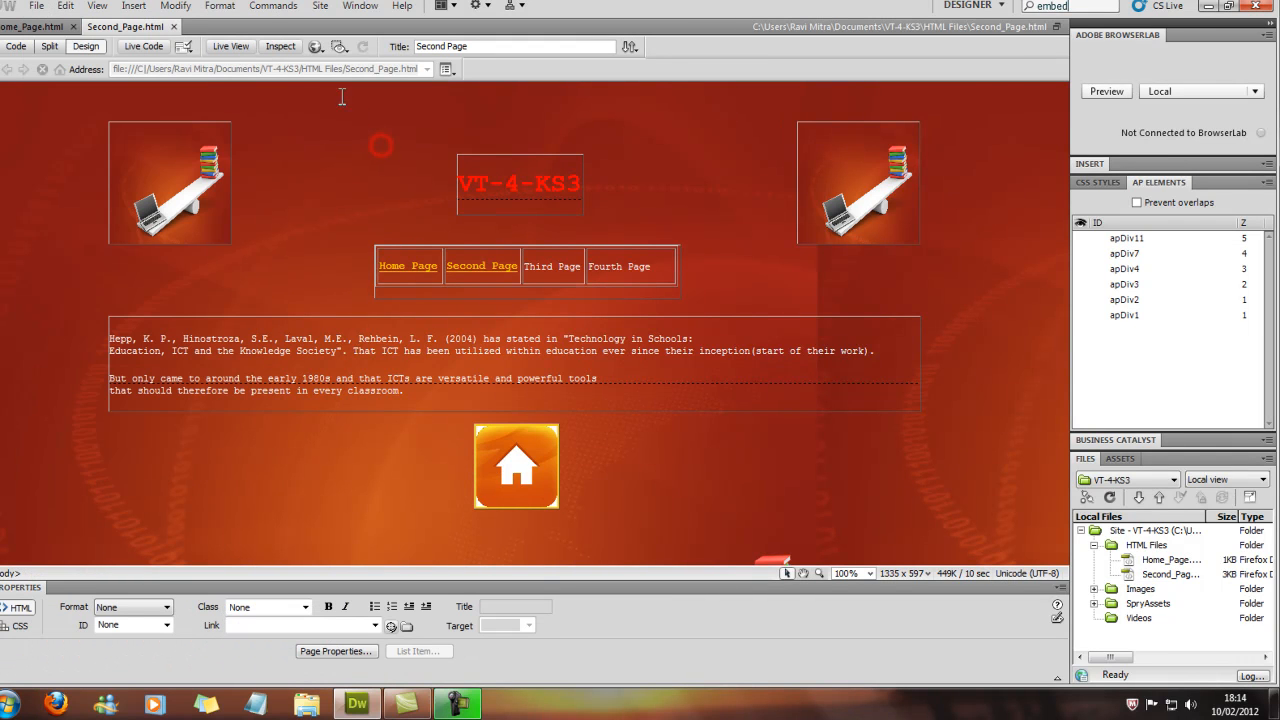
{"action": "mouse_move", "coordinate": [316, 46]}
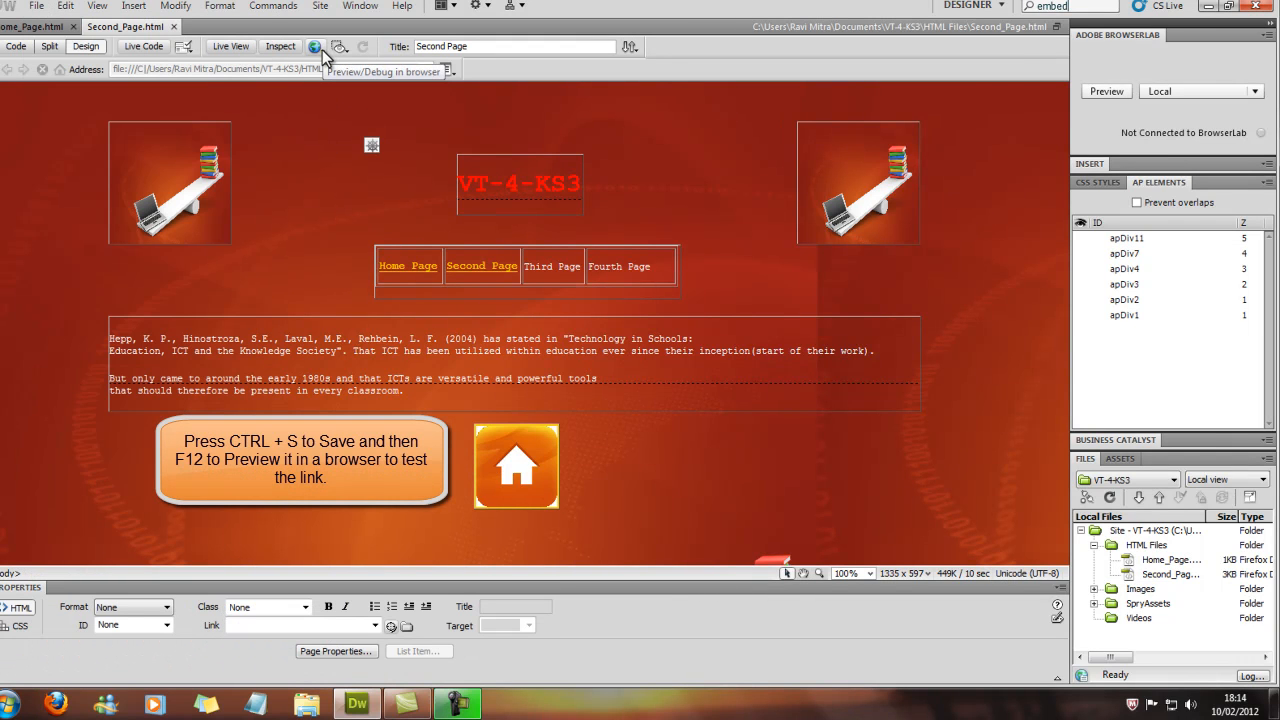
{"action": "left_click", "coordinate": [316, 48]}
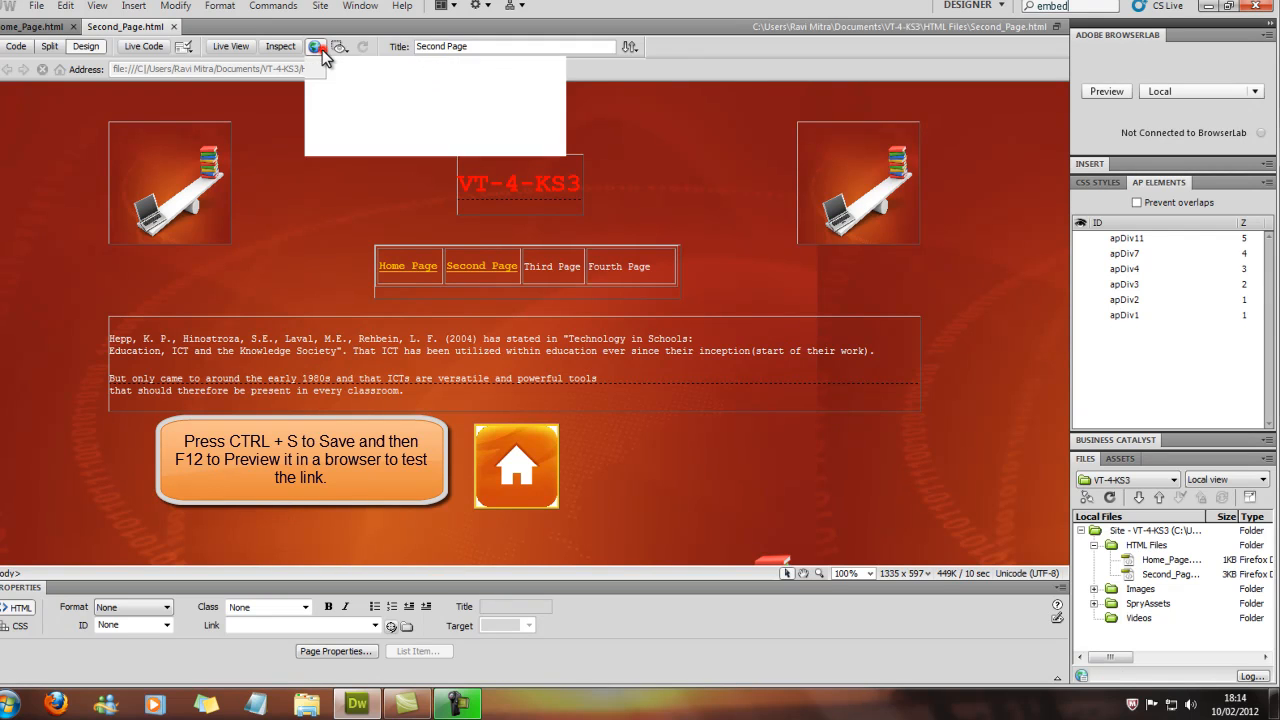
{"action": "left_click", "coordinate": [316, 48]}
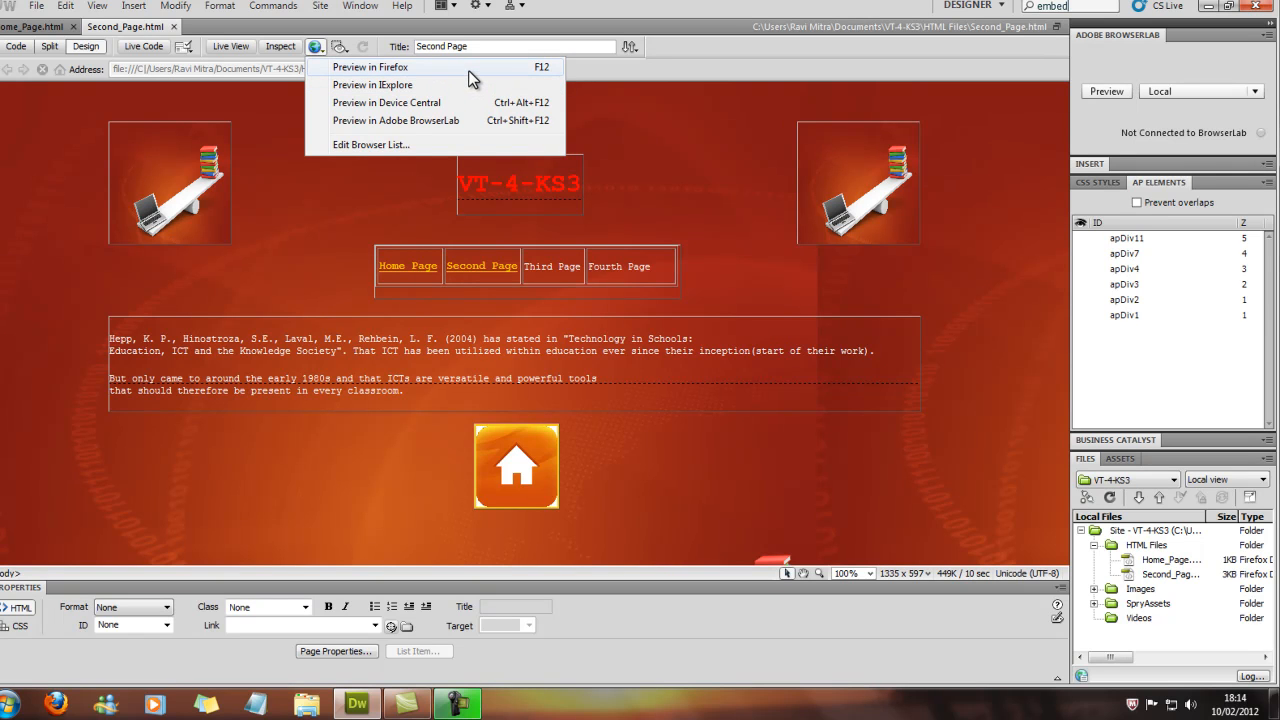
{"action": "mouse_move", "coordinate": [544, 68]}
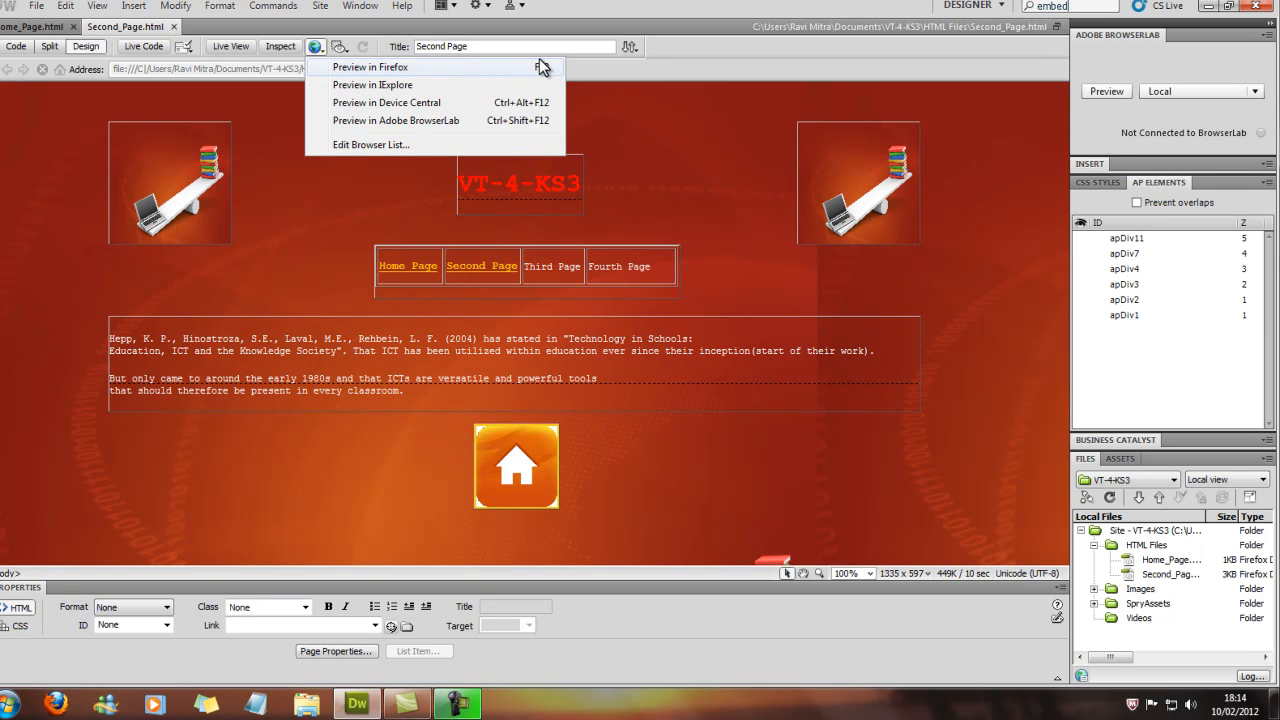
Preview Second Page in Firefox and follow the home icon to Home_Page.html.
{"action": "left_click", "coordinate": [370, 66]}
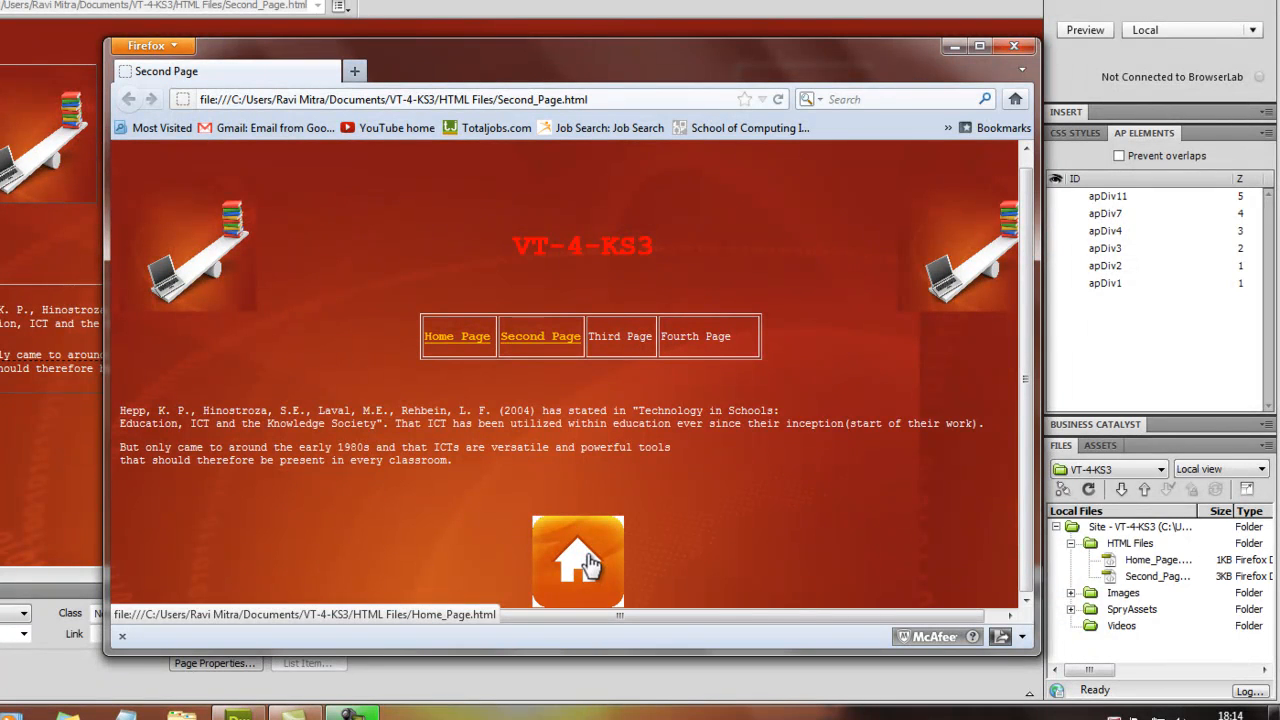
{"action": "mouse_move", "coordinate": [588, 562]}
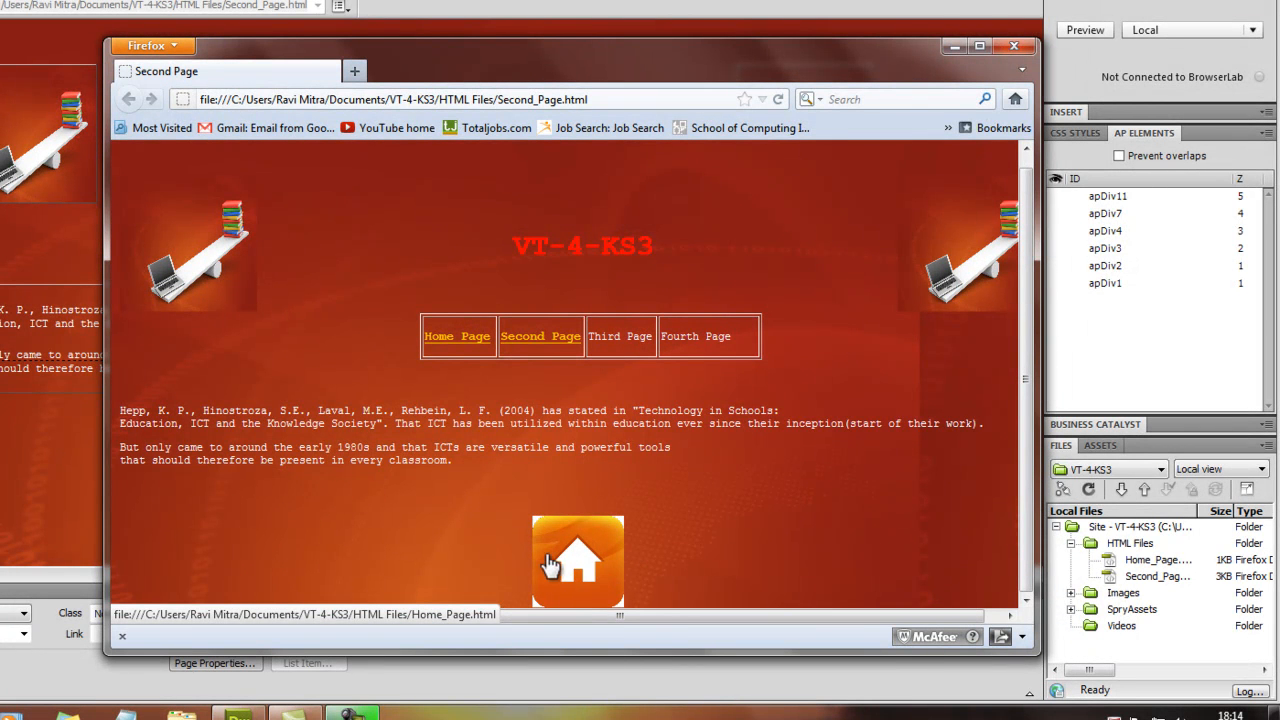
{"action": "mouse_move", "coordinate": [482, 536]}
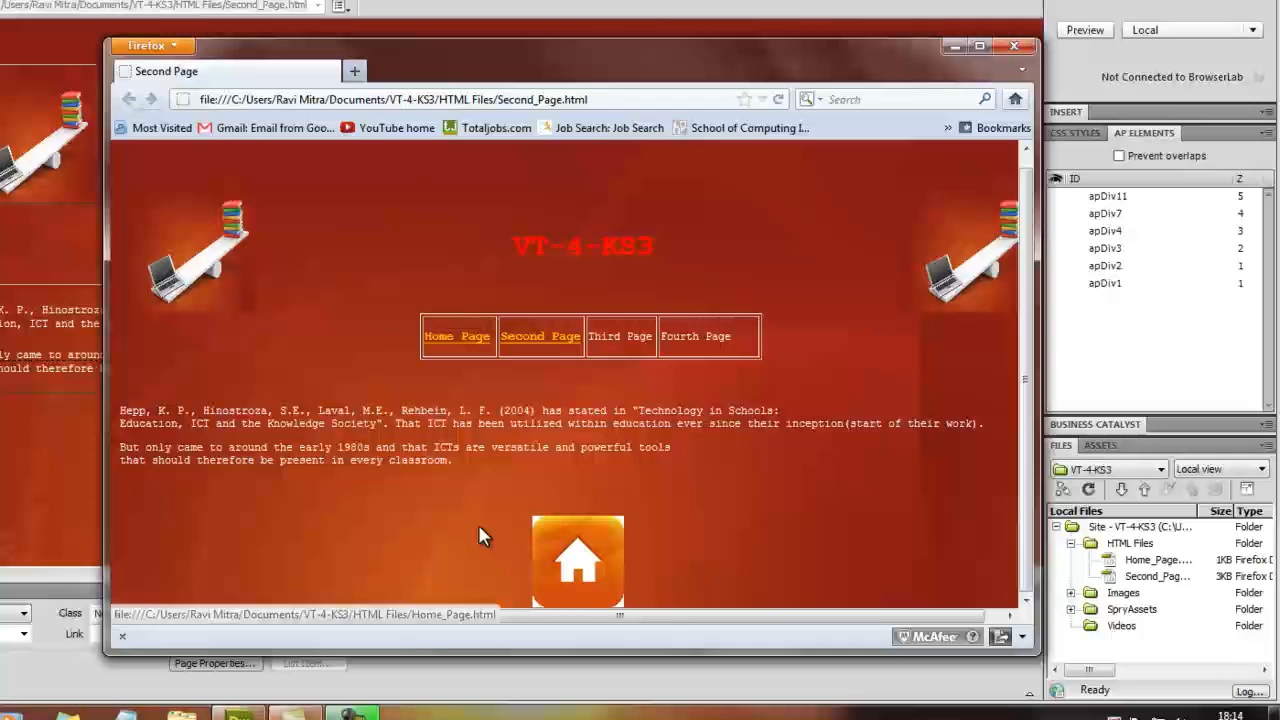
{"action": "left_click", "coordinate": [576, 560]}
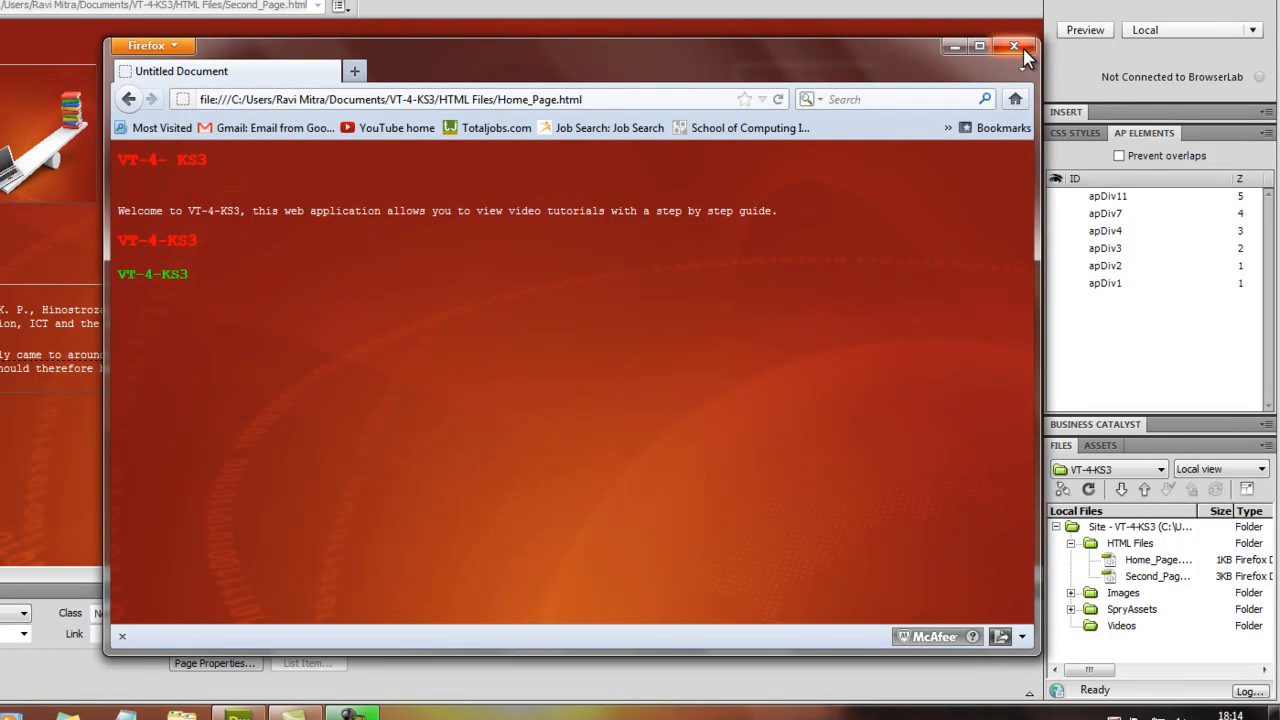
Close Firefox and drag the home icon div up beside the VT-4-KS3 title.
{"action": "left_click", "coordinate": [1012, 46]}
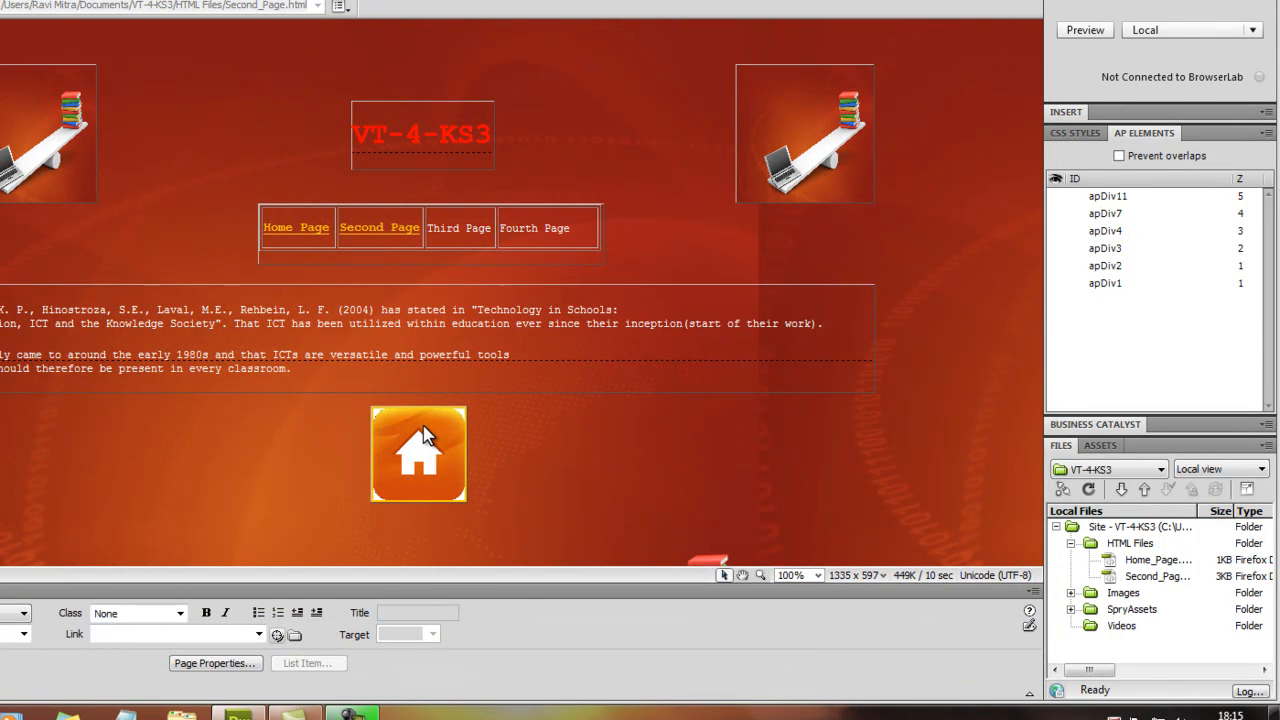
{"action": "left_click", "coordinate": [418, 452]}
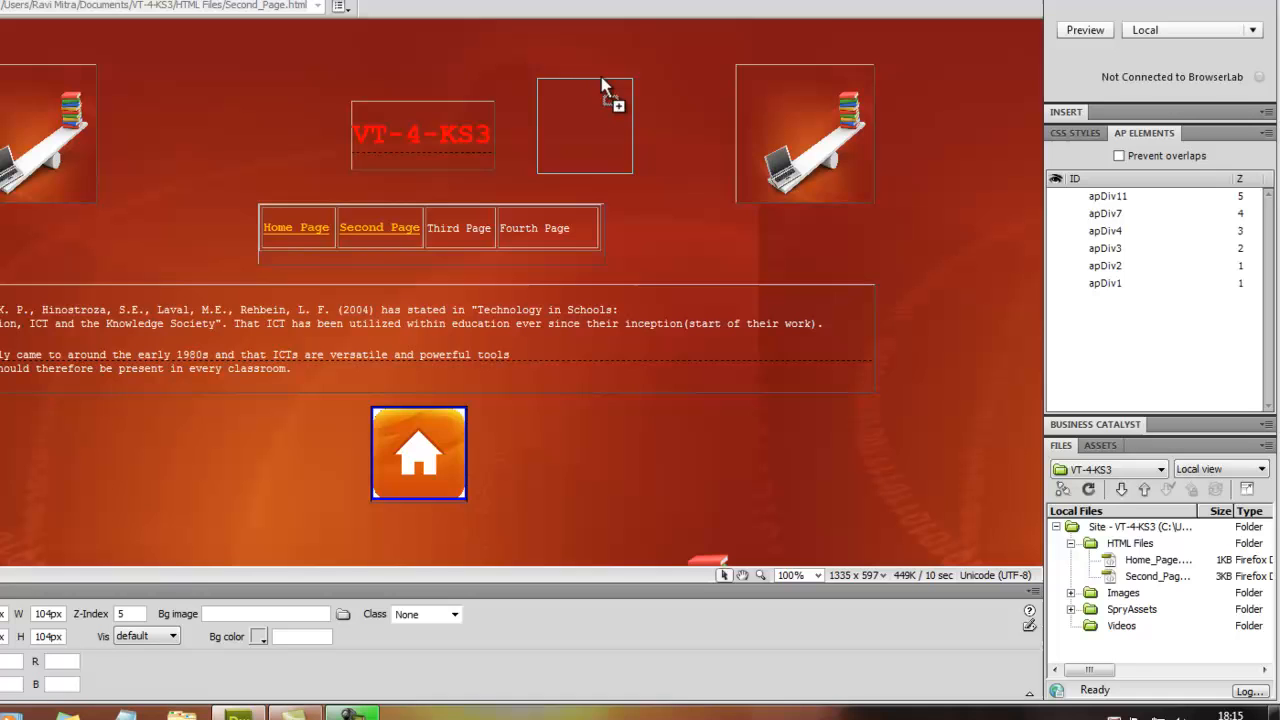
{"action": "left_click_drag", "start_coordinate": [418, 452], "coordinate": [576, 136]}
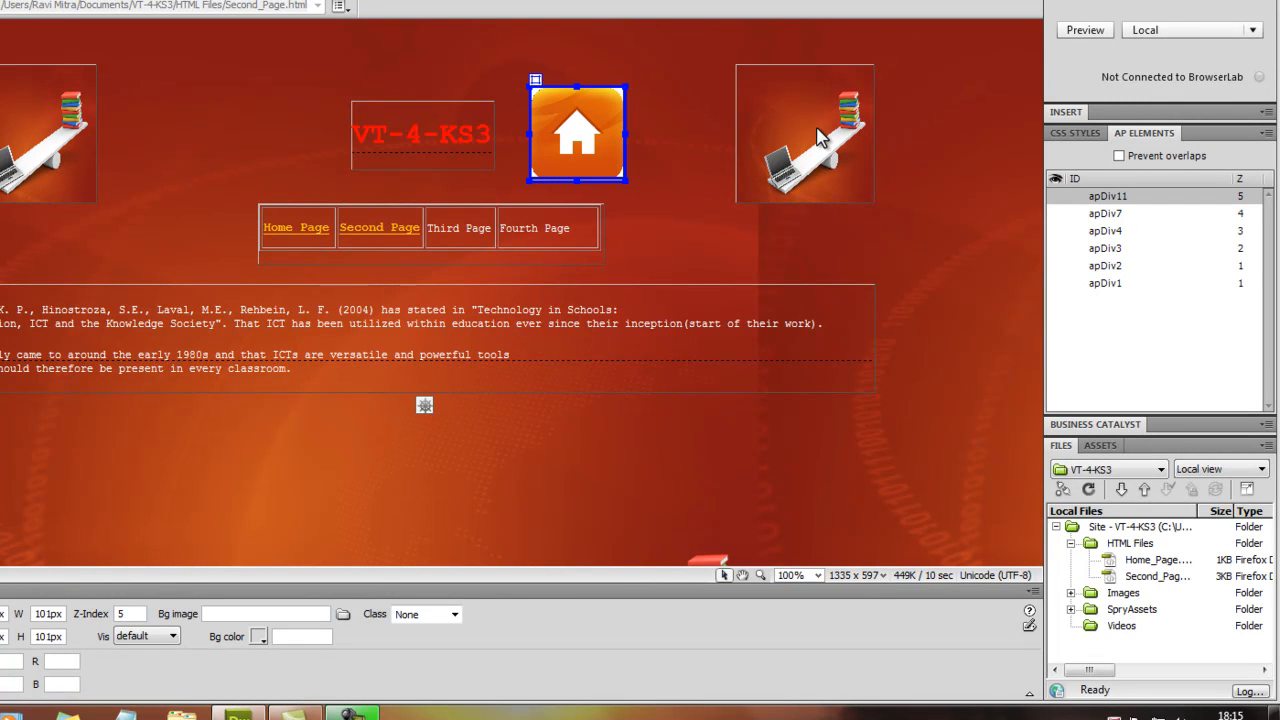
Check the header layout by selecting the right-hand picture and the home icon box.
{"action": "left_click", "coordinate": [804, 134]}
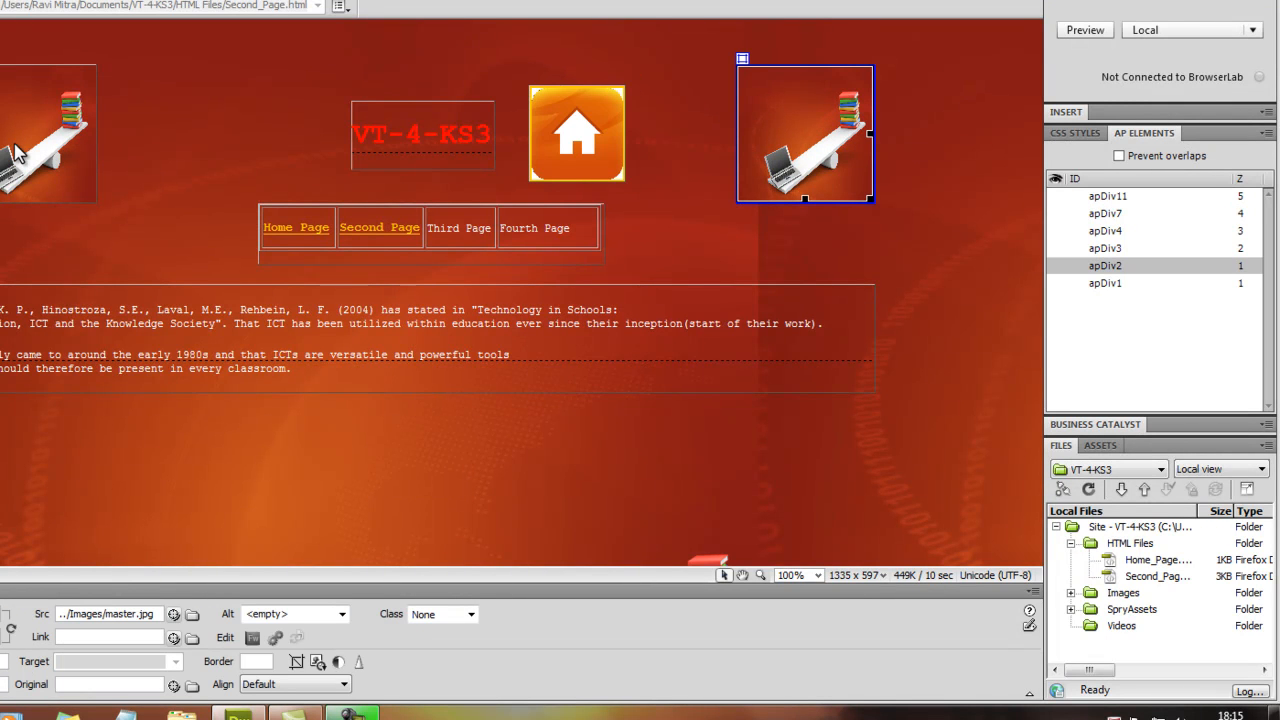
{"action": "left_click", "coordinate": [576, 132]}
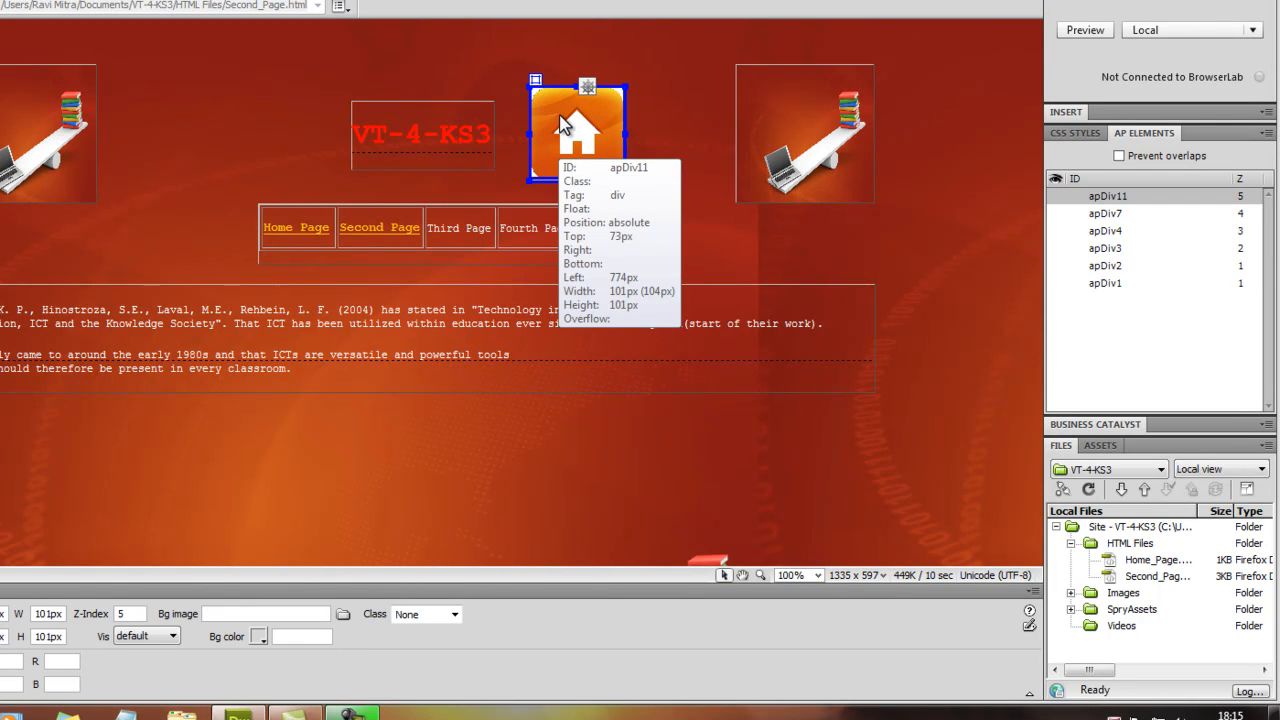
{"action": "left_click", "coordinate": [576, 132]}
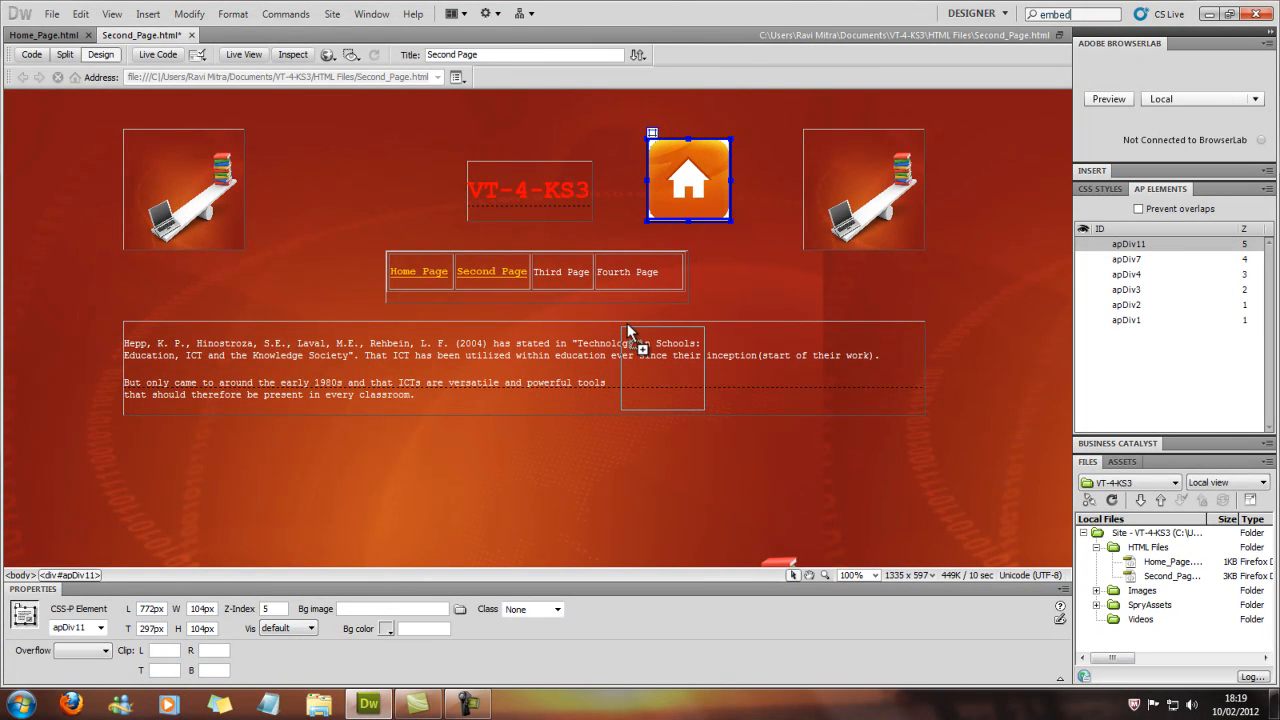
Drag the apDiv11 home icon box down beneath the citation paragraphs in Design view.
{"action": "left_click_drag", "start_coordinate": [630, 368], "coordinate": [528, 470]}
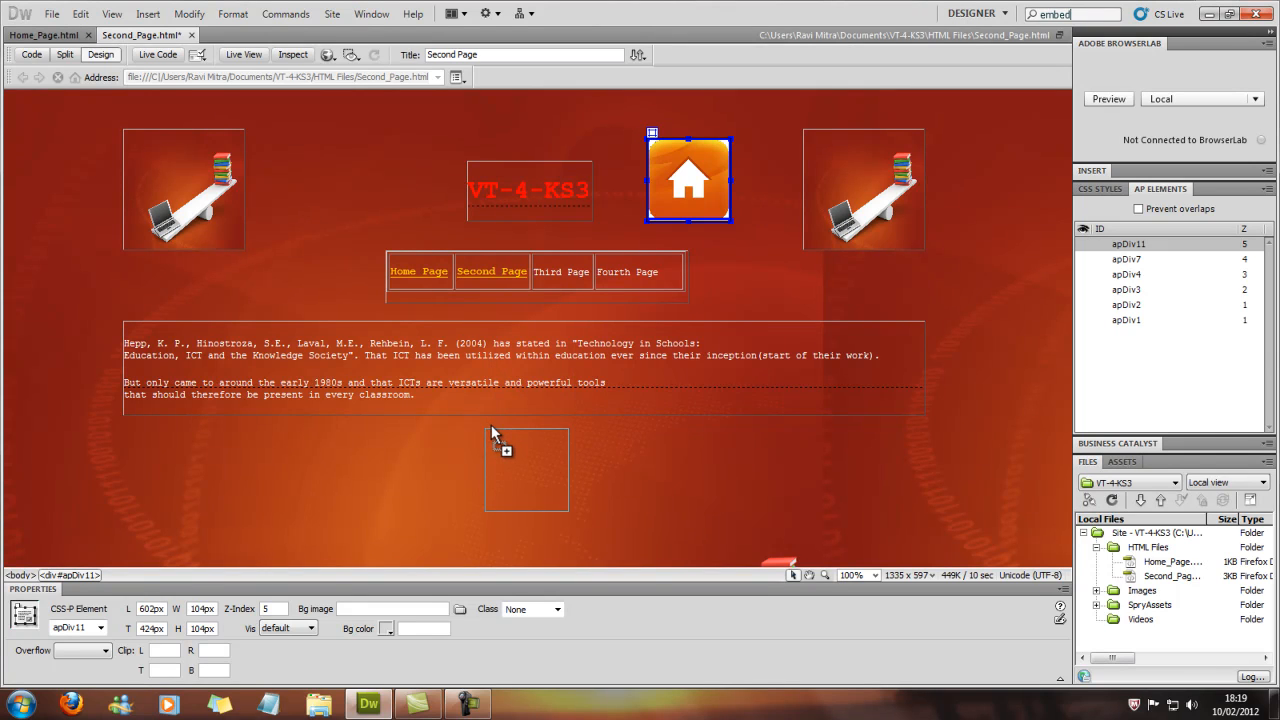
{"action": "left_click_drag", "start_coordinate": [524, 468], "coordinate": [538, 464]}
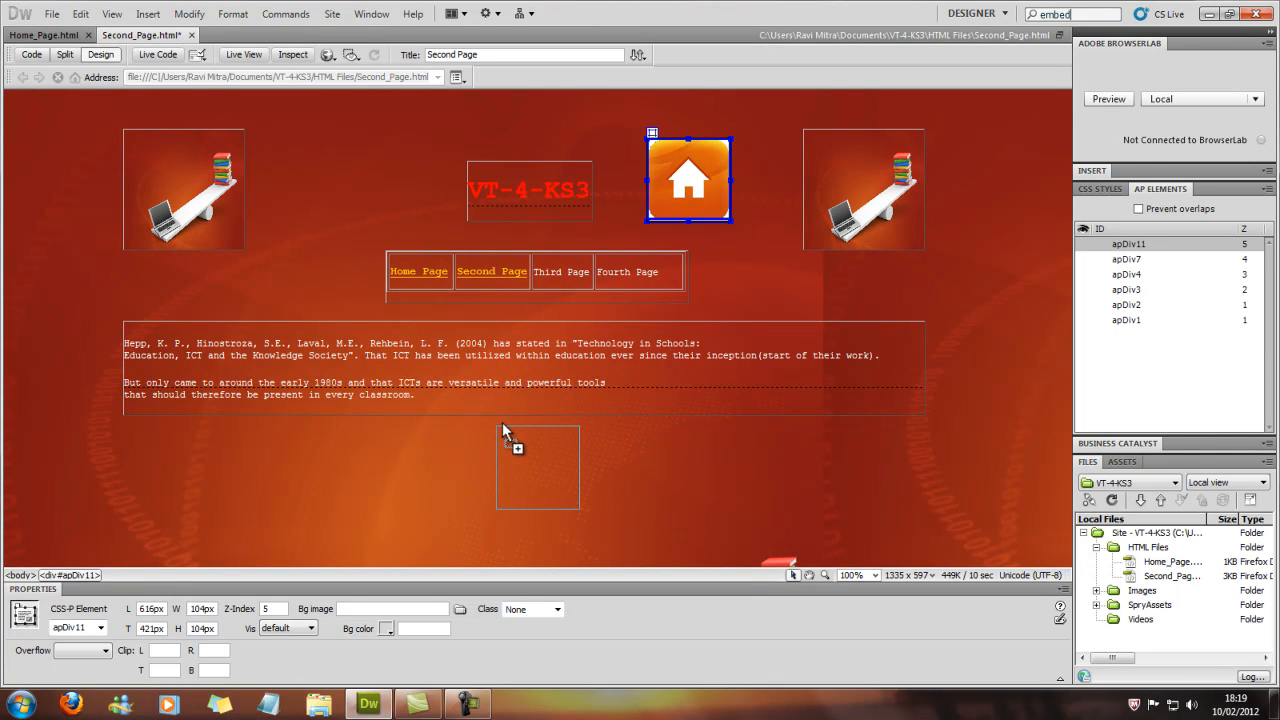
{"action": "left_click_drag", "start_coordinate": [688, 180], "coordinate": [536, 468]}
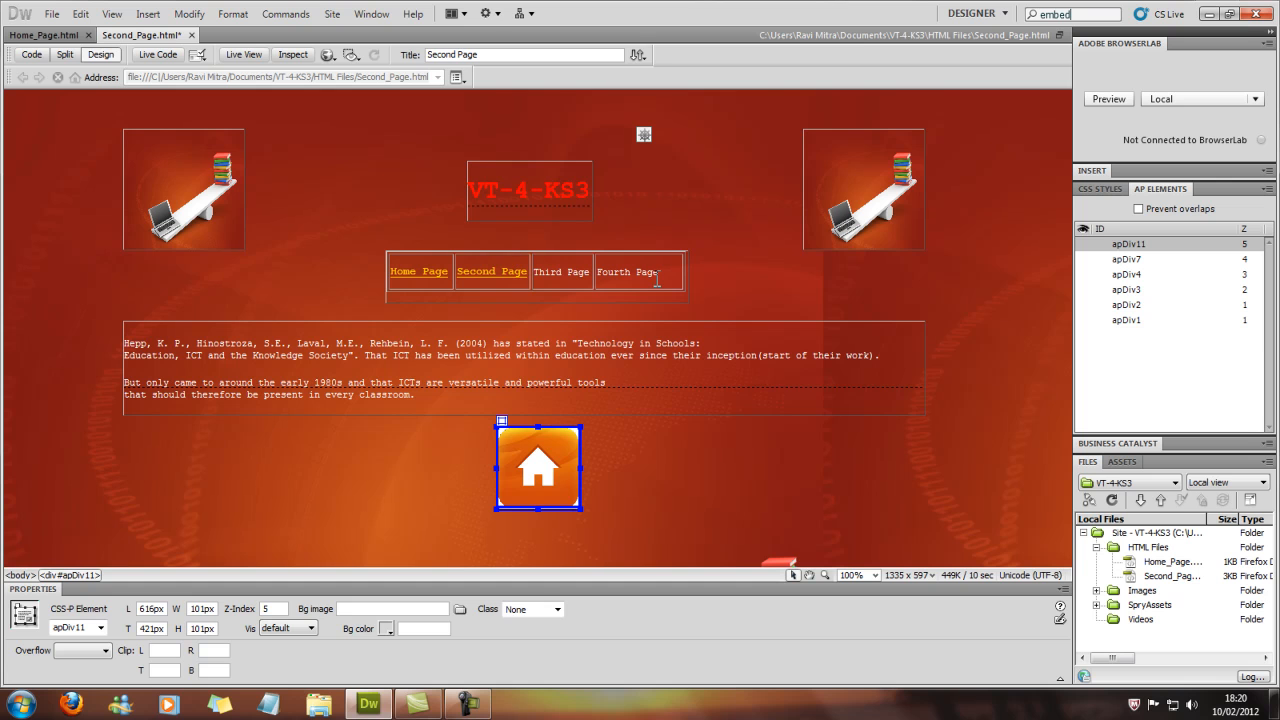
{"action": "mouse_move", "coordinate": [512, 380]}
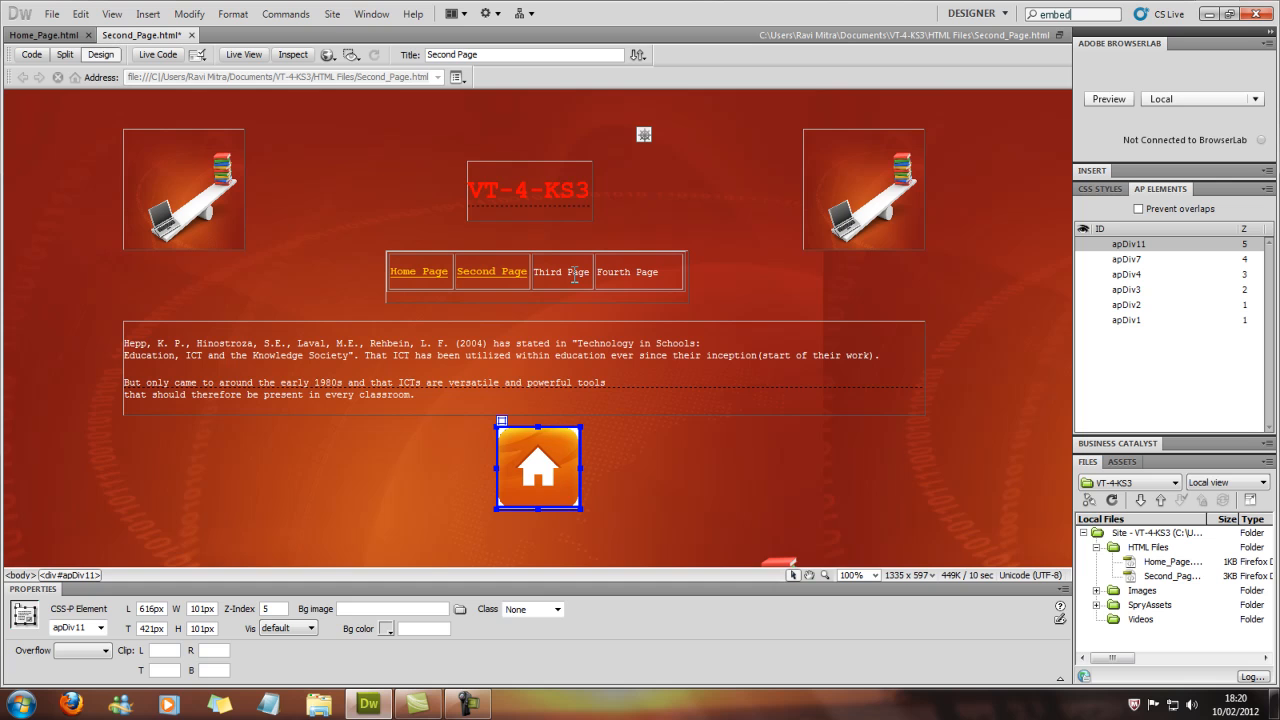
{"action": "left_click", "coordinate": [64, 54]}
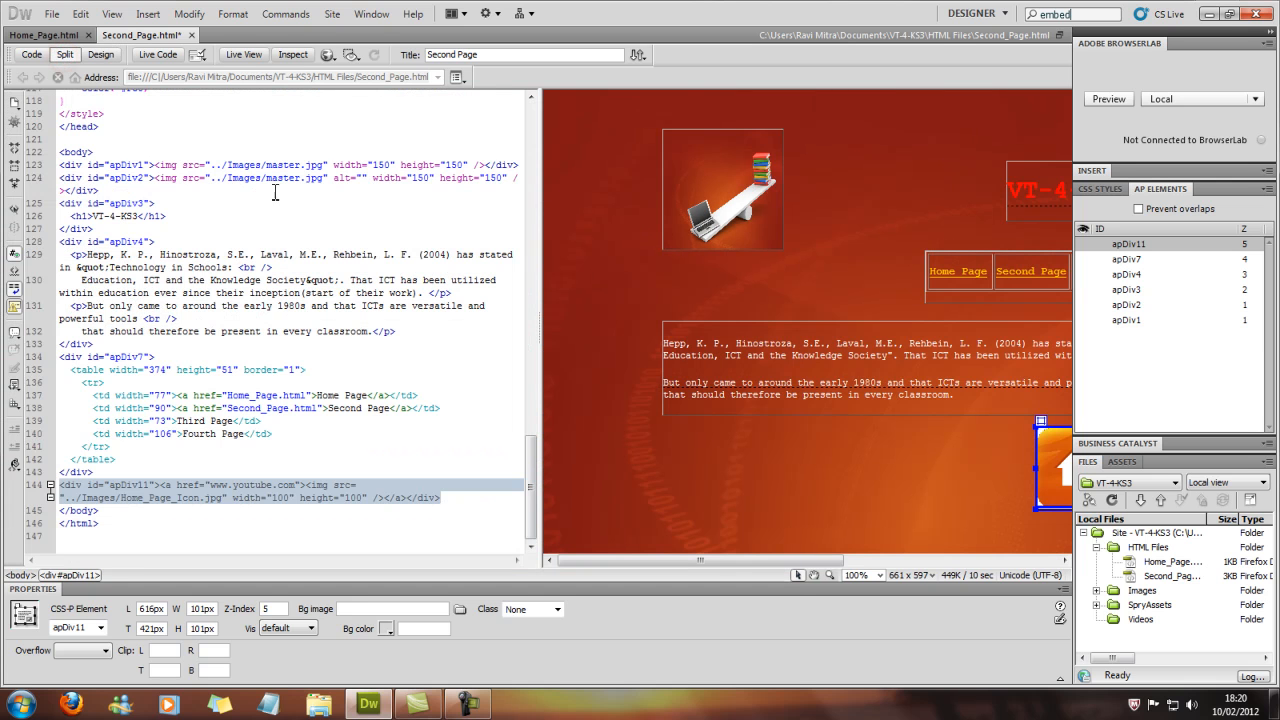
{"action": "left_click", "coordinate": [100, 54]}
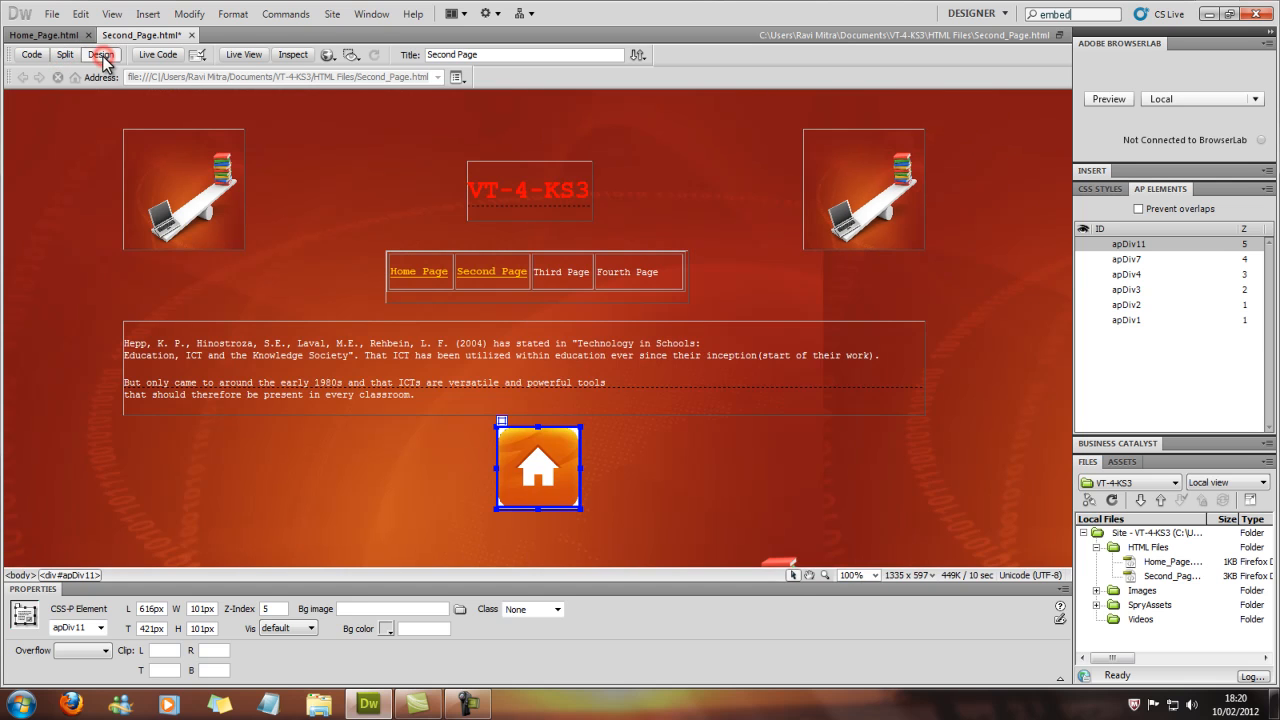